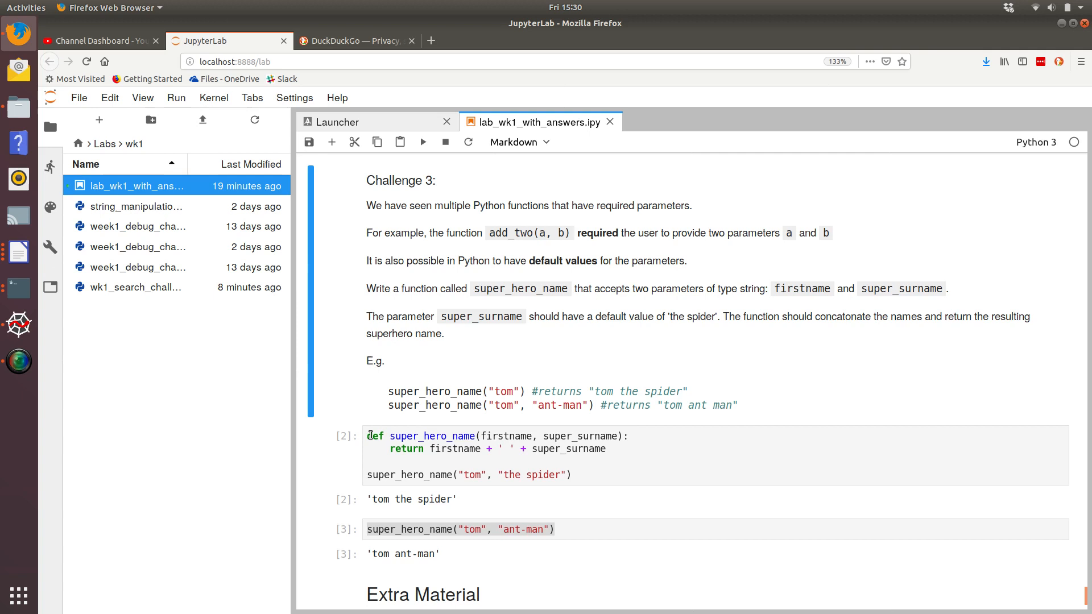
# Run wk1_search_challenge3.py in Spyder, printing 'tom the spider' and 'tom ant-man'.
pyautogui.click(627, 439)
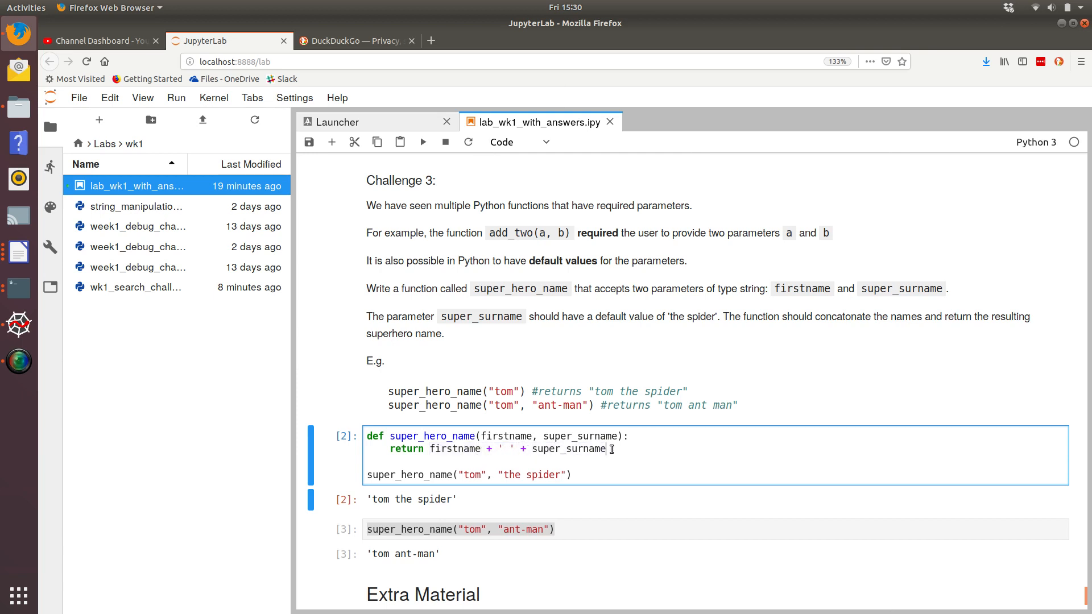
pyautogui.moveTo(19, 322)
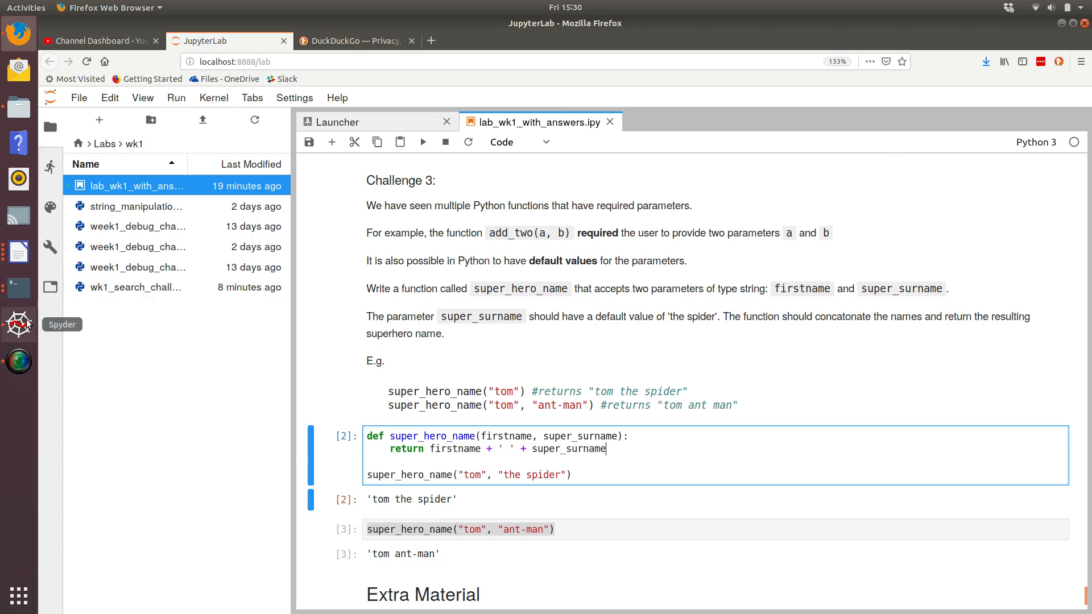
pyautogui.click(18, 324)
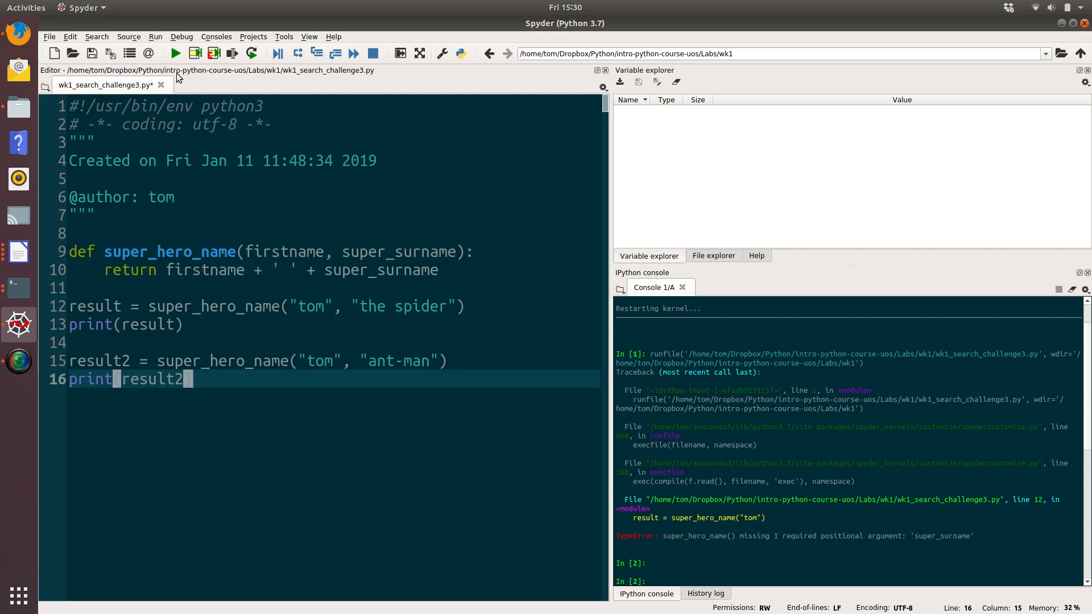
pyautogui.click(176, 53)
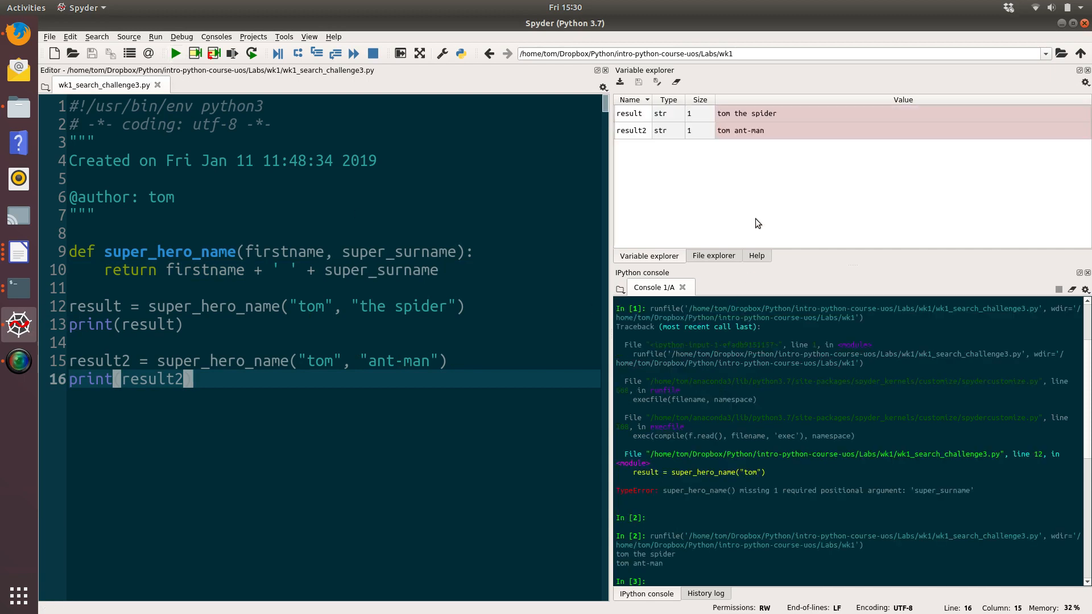
pyautogui.moveTo(647, 115)
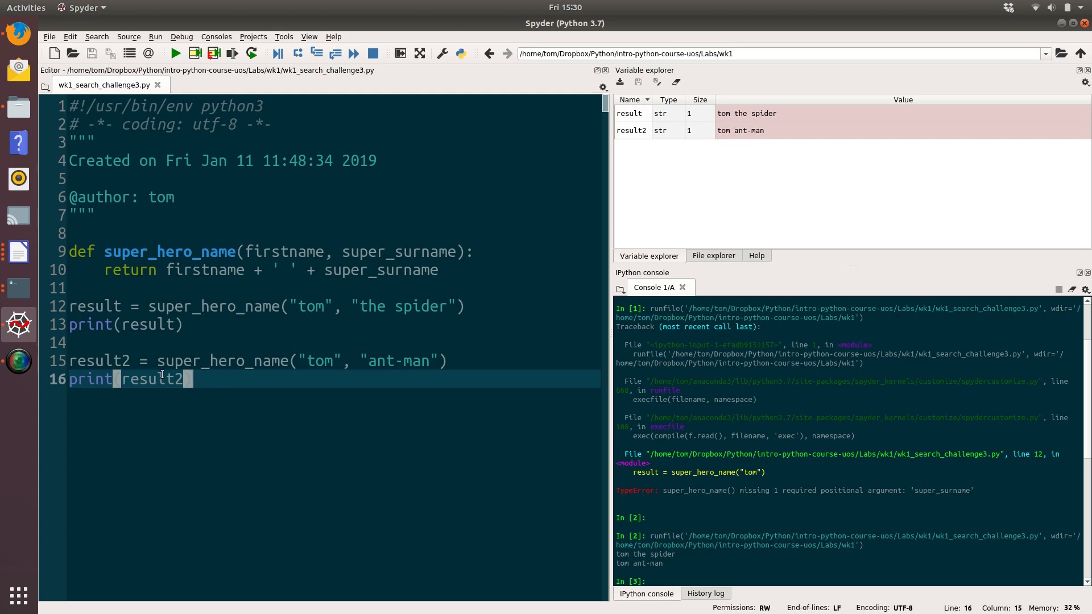
pyautogui.moveTo(227, 338)
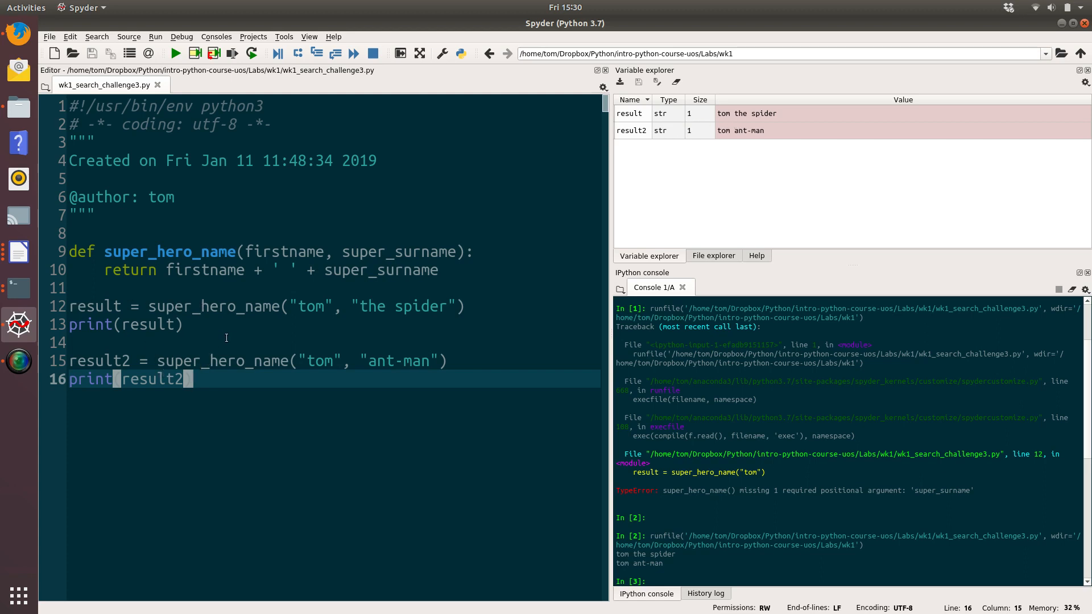
pyautogui.moveTo(399, 311)
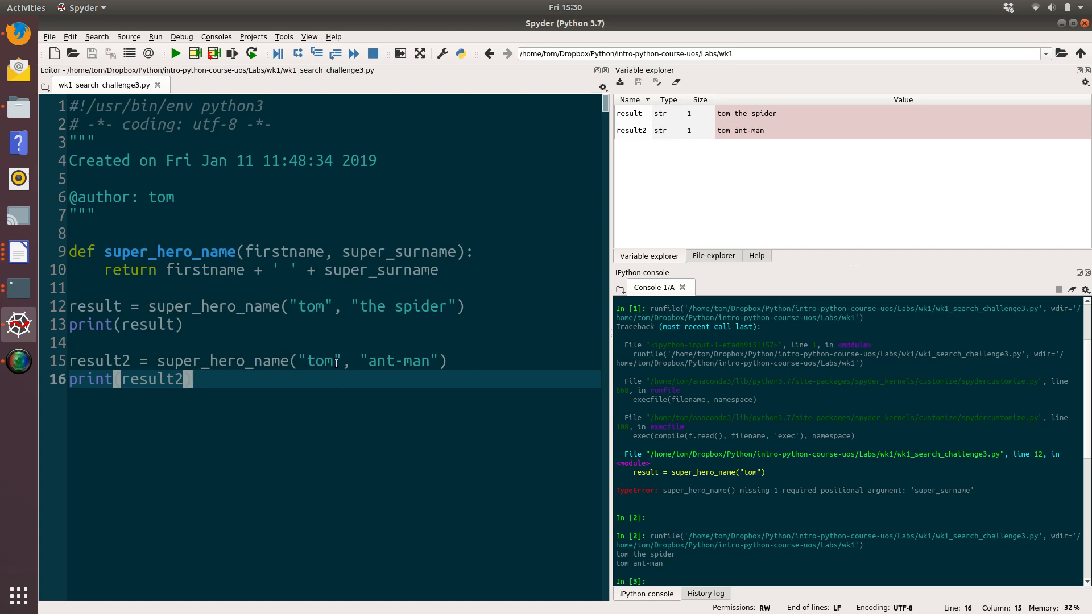
pyautogui.moveTo(792, 124)
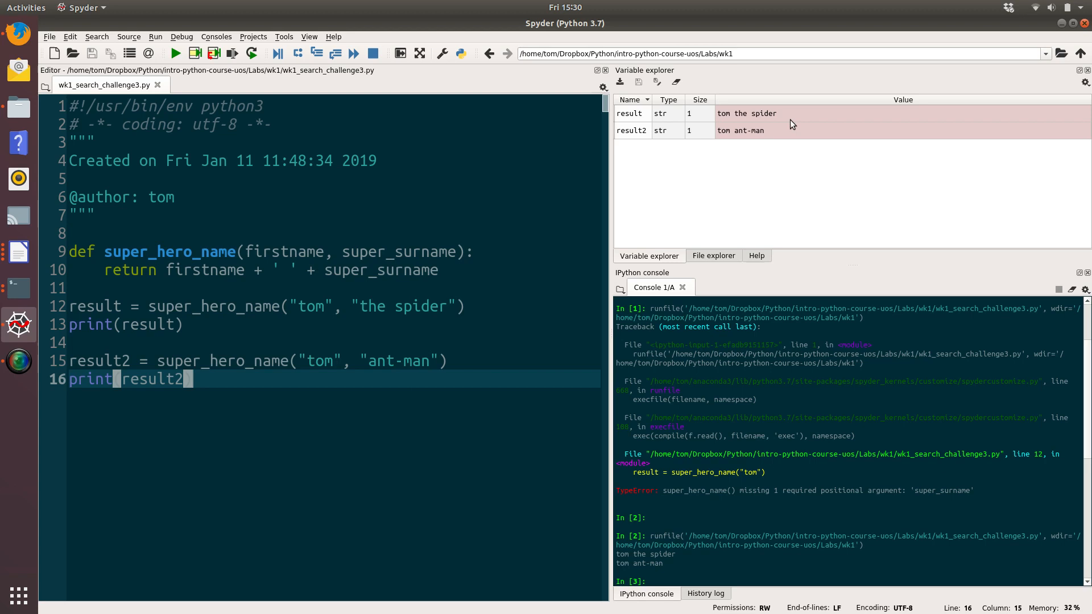
pyautogui.moveTo(787, 136)
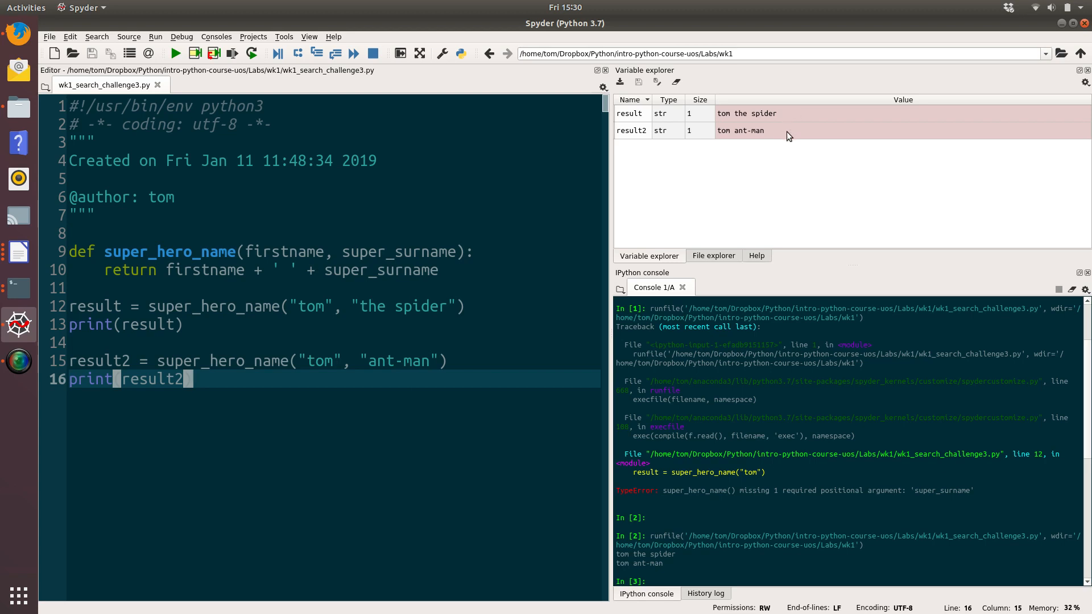
pyautogui.moveTo(664, 567)
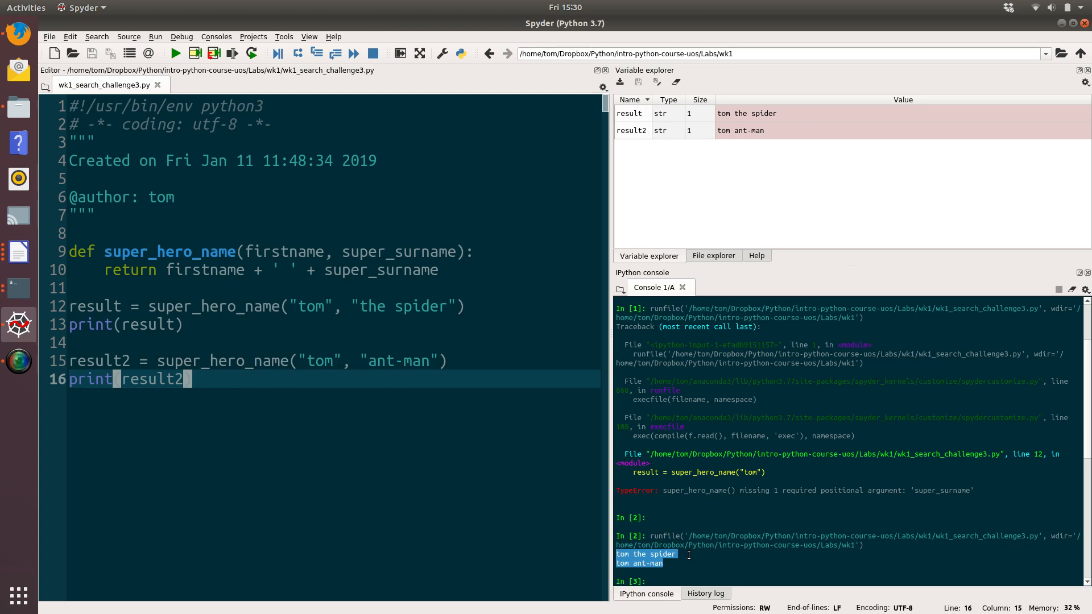
pyautogui.moveTo(444, 308)
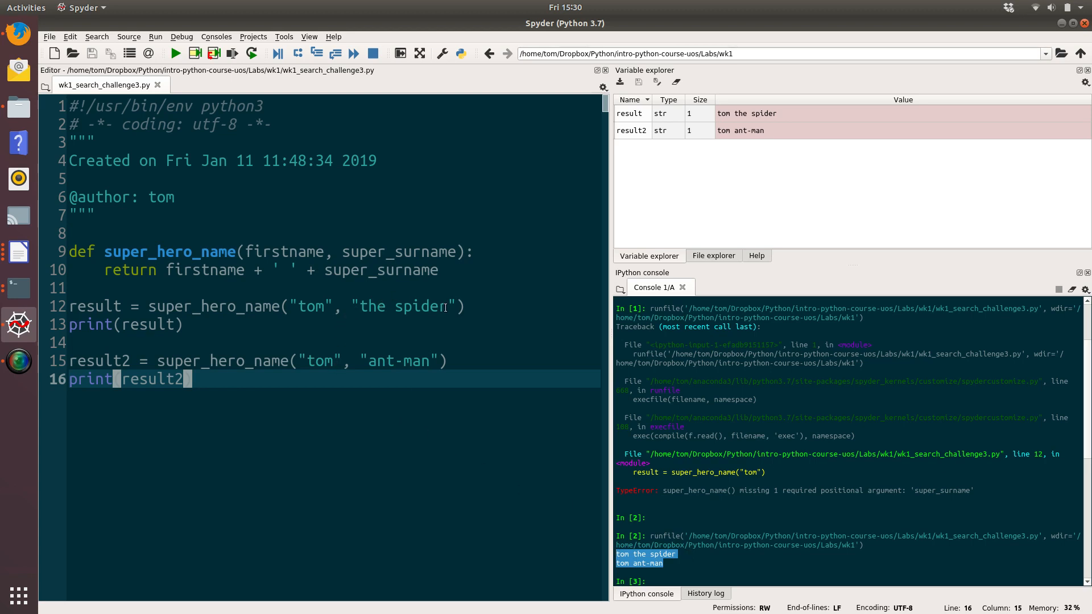
# Drop 'the spider' from the line 12 call and rerun, showing the missing super_surname TypeError.
pyautogui.doubleClick(403, 307)
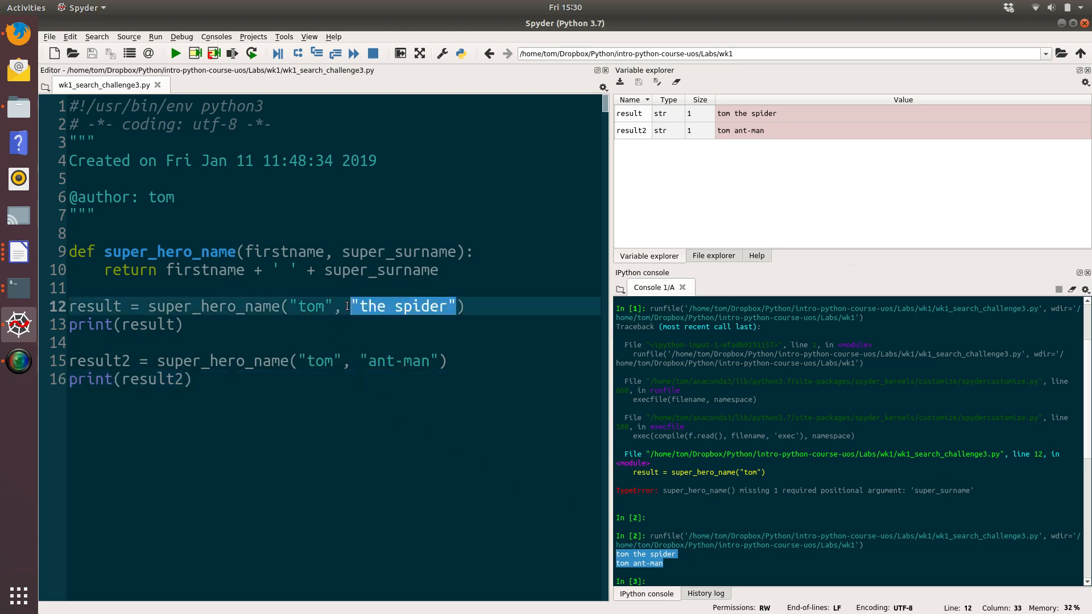
pyautogui.press('Delete')
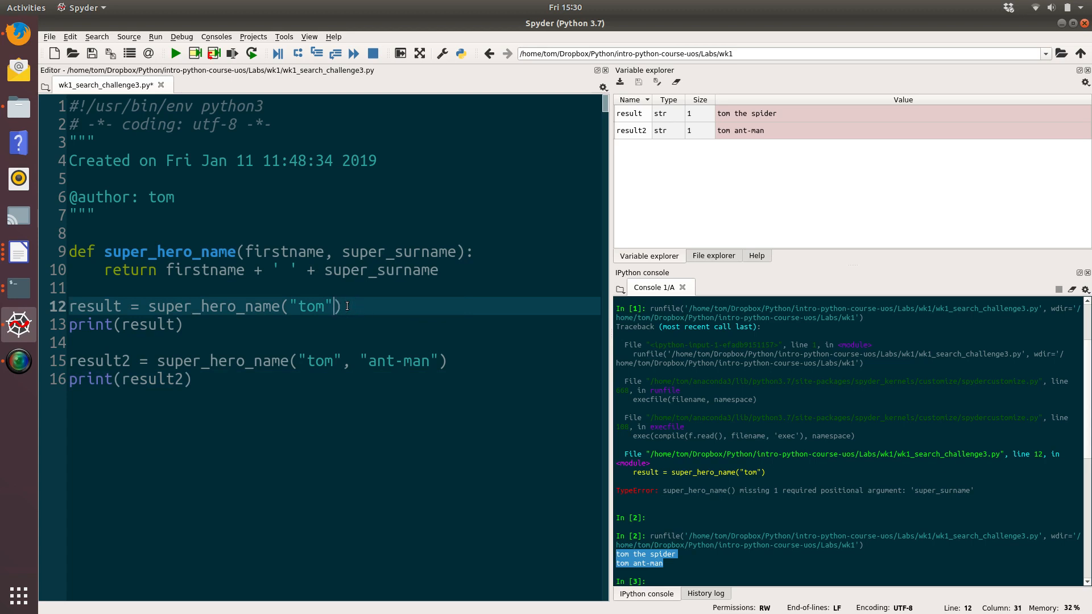
pyautogui.doubleClick(381, 270)
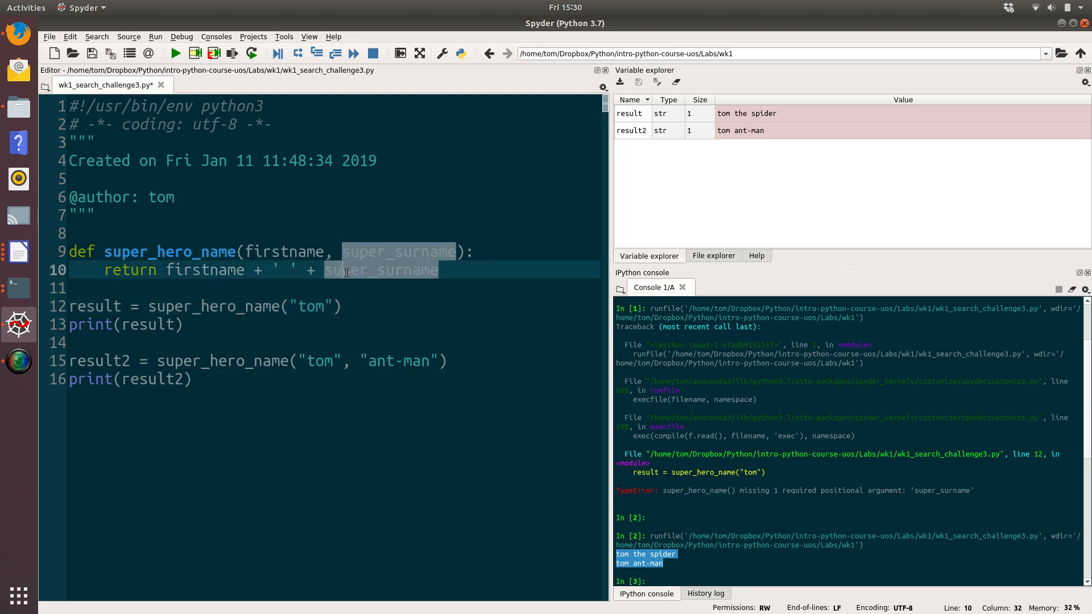
pyautogui.click(355, 307)
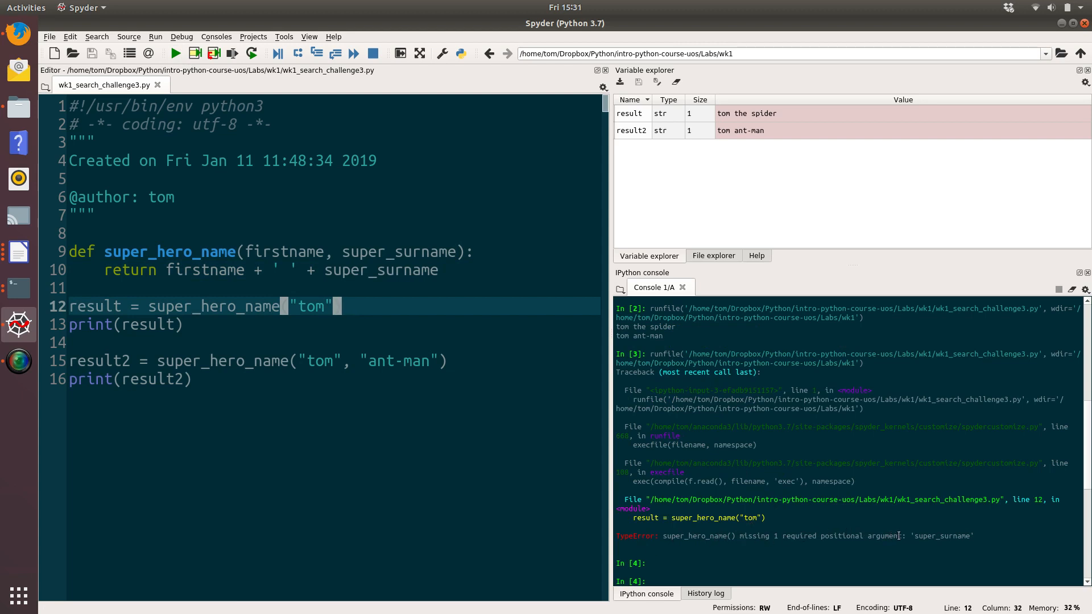
pyautogui.doubleClick(942, 535)
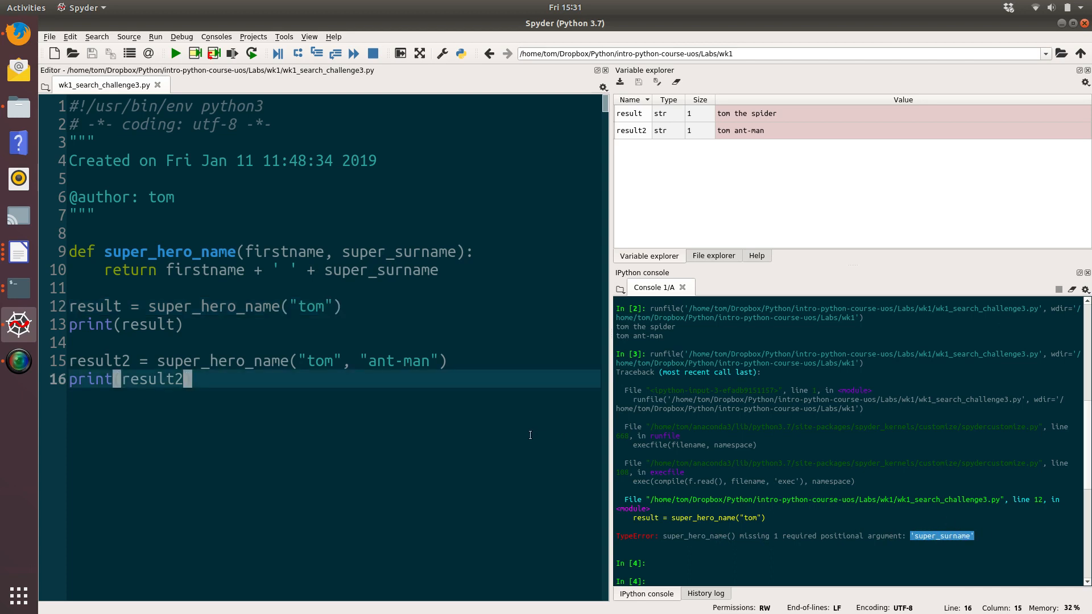
pyautogui.moveTo(278, 338)
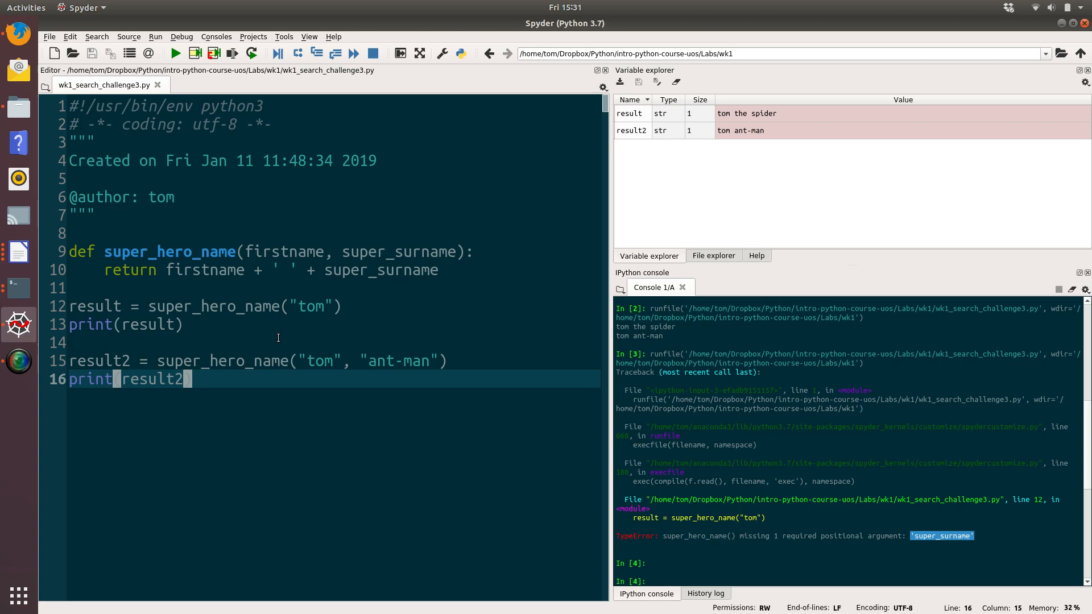
pyautogui.moveTo(350, 288)
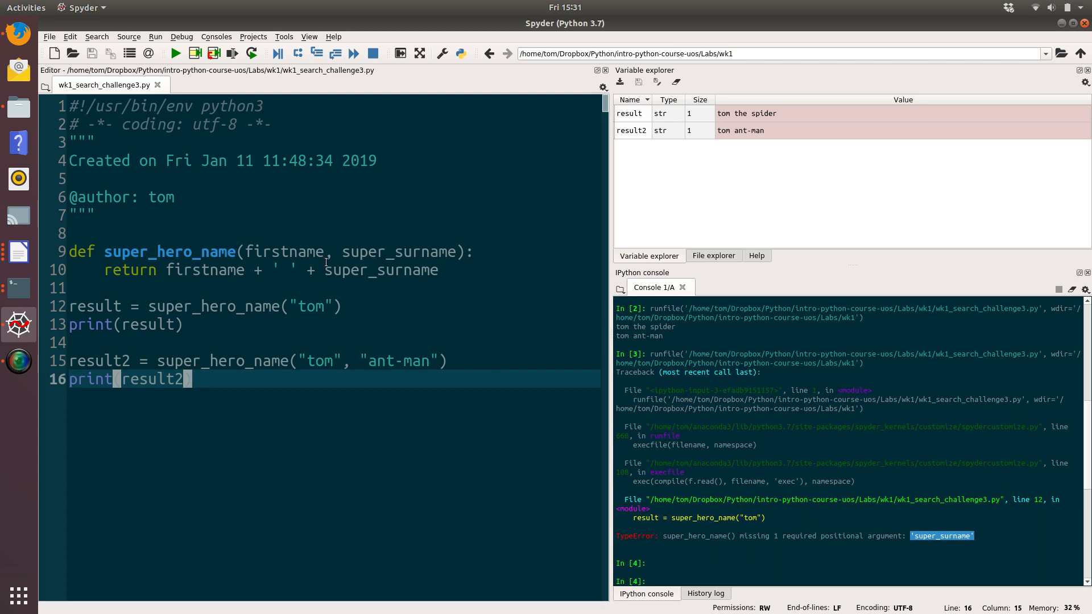
pyautogui.moveTo(139, 150)
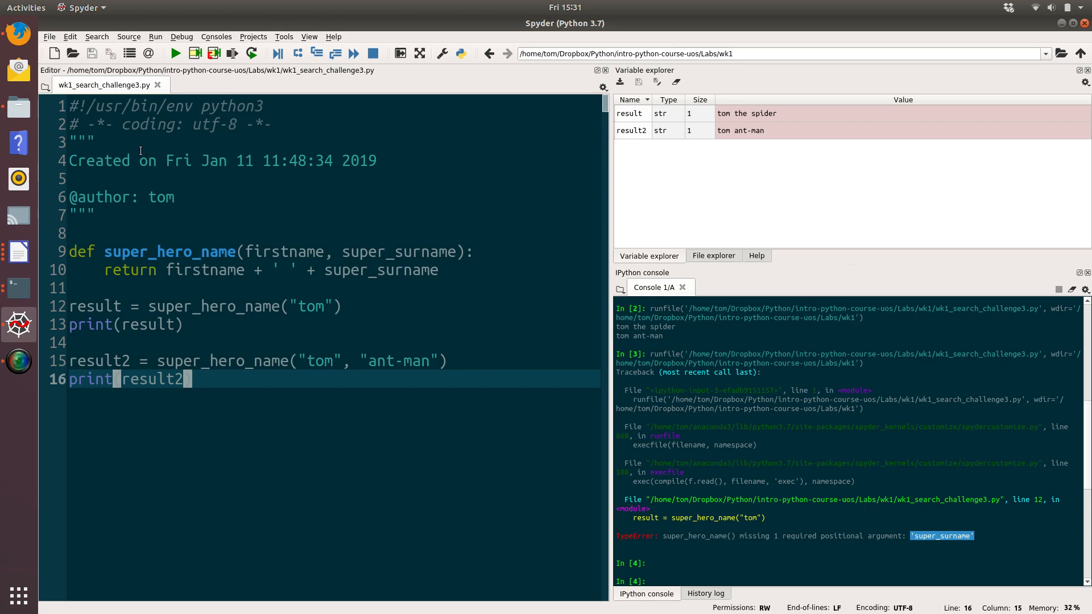
pyautogui.moveTo(18, 33)
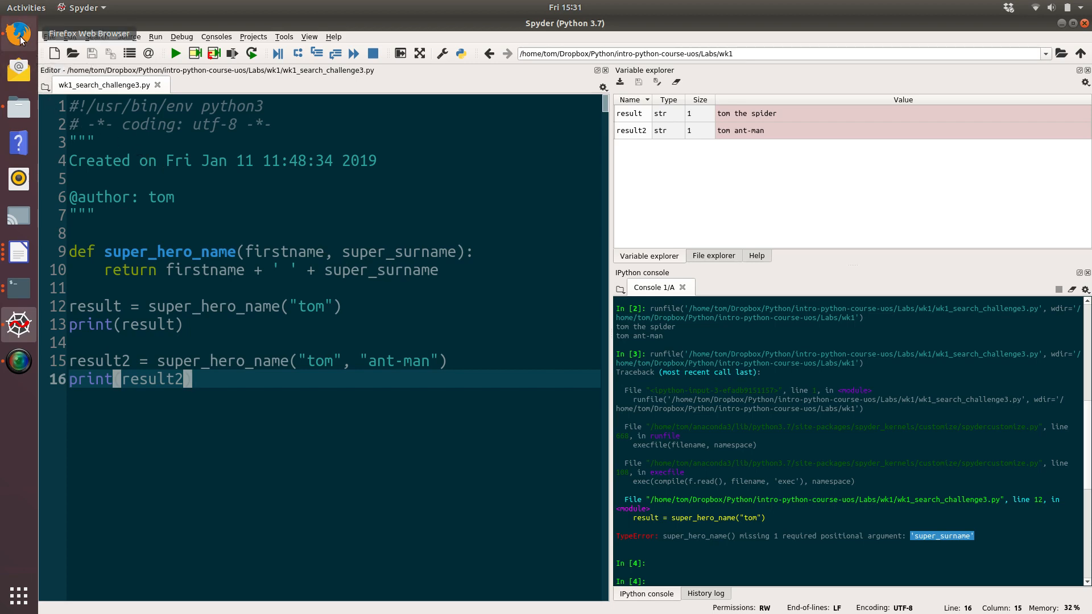
# Search DuckDuckGo for 'python function default argument', correcting the 'deafult' typo.
pyautogui.click(18, 33)
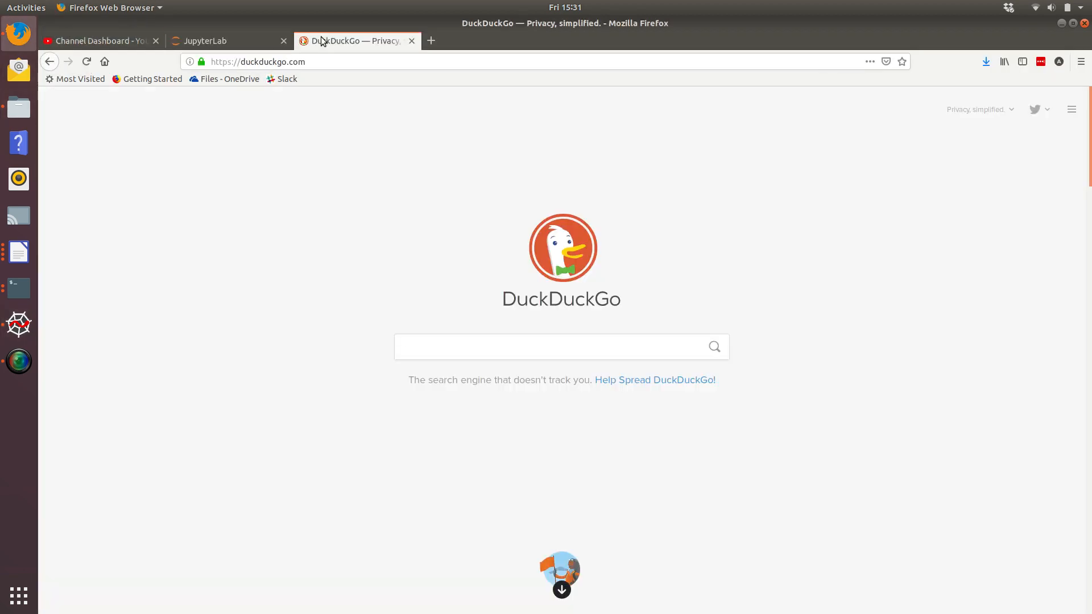
pyautogui.click(561, 347)
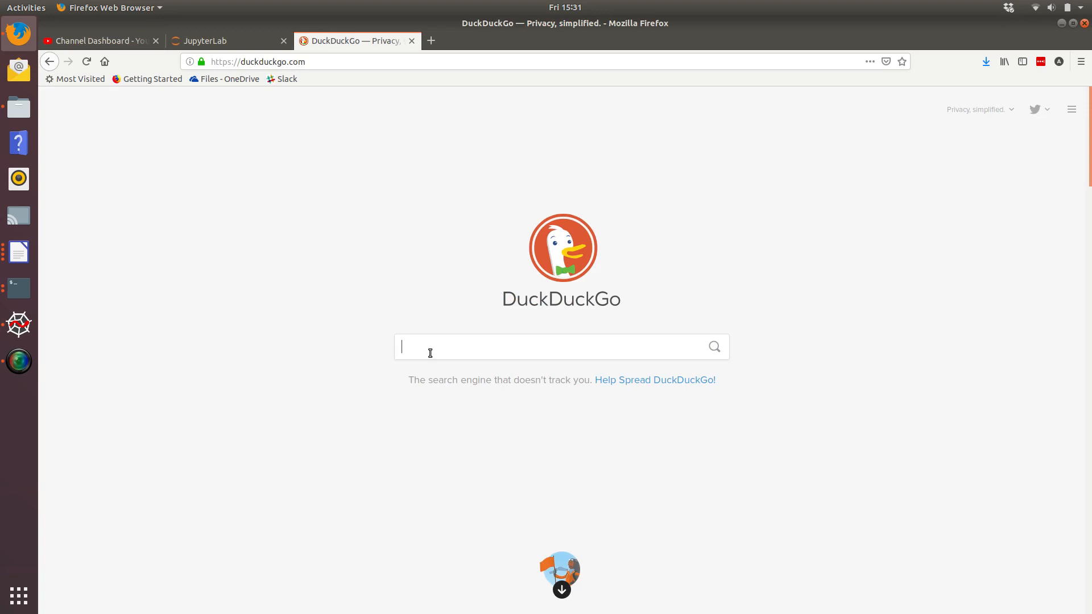
pyautogui.write('p')
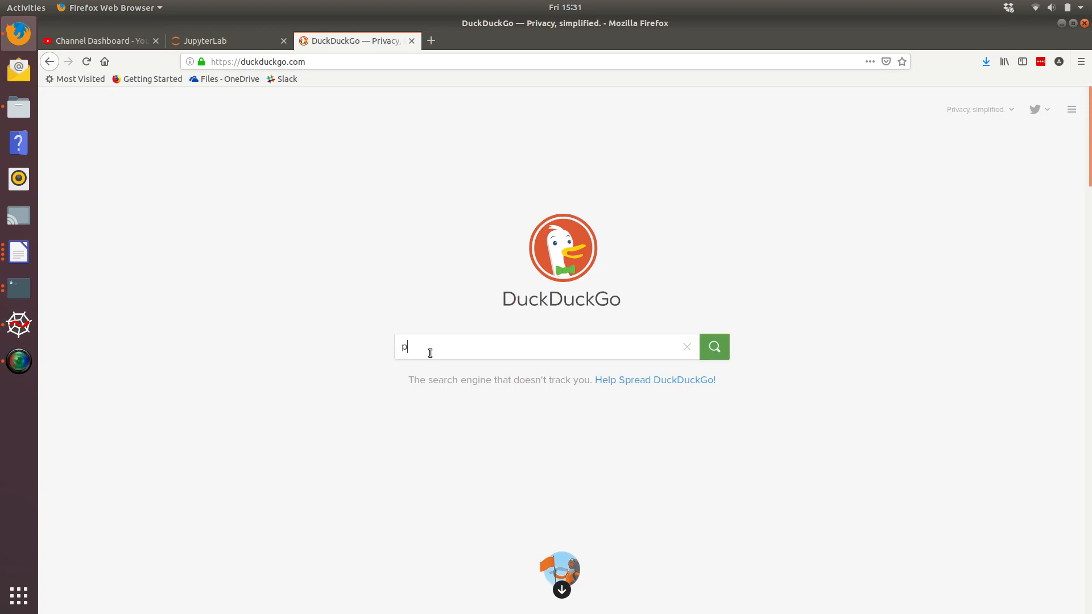
pyautogui.write('ython')
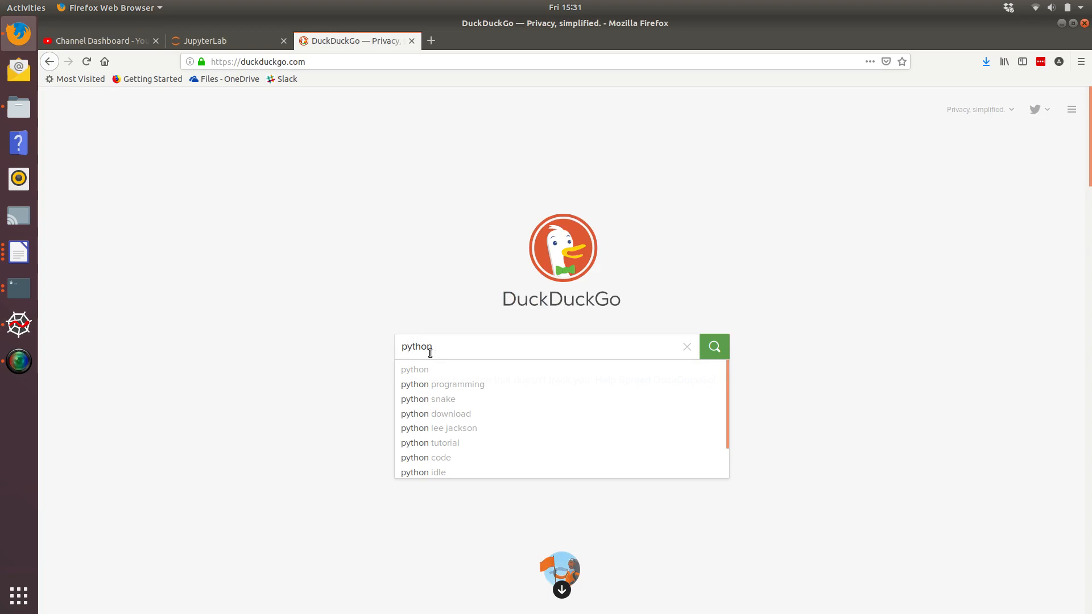
pyautogui.write('function')
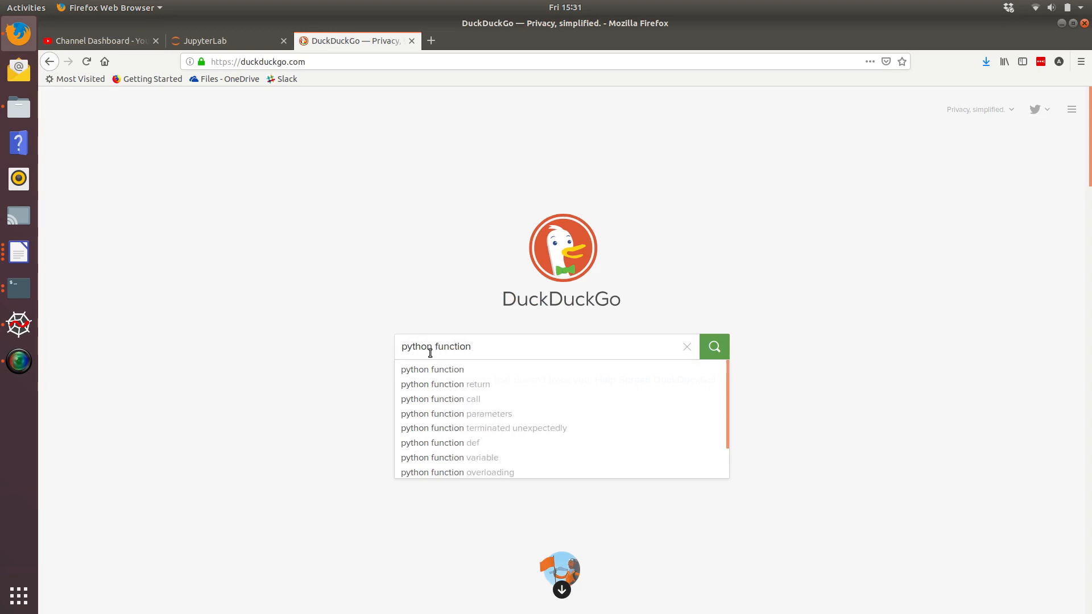
pyautogui.write('deafult')
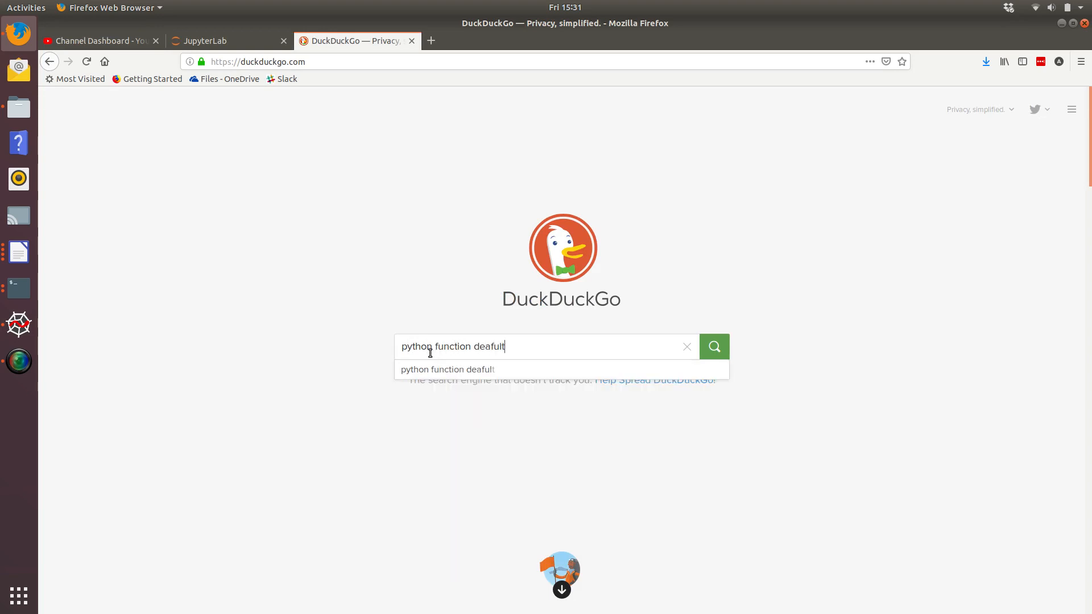
pyautogui.press('BackSpace')
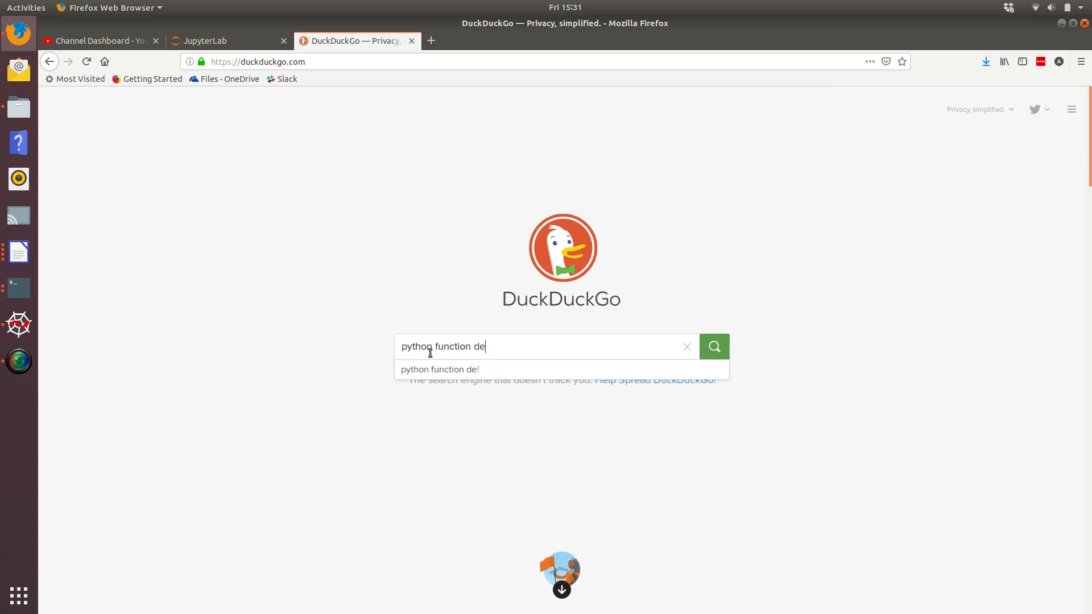
pyautogui.write('fault')
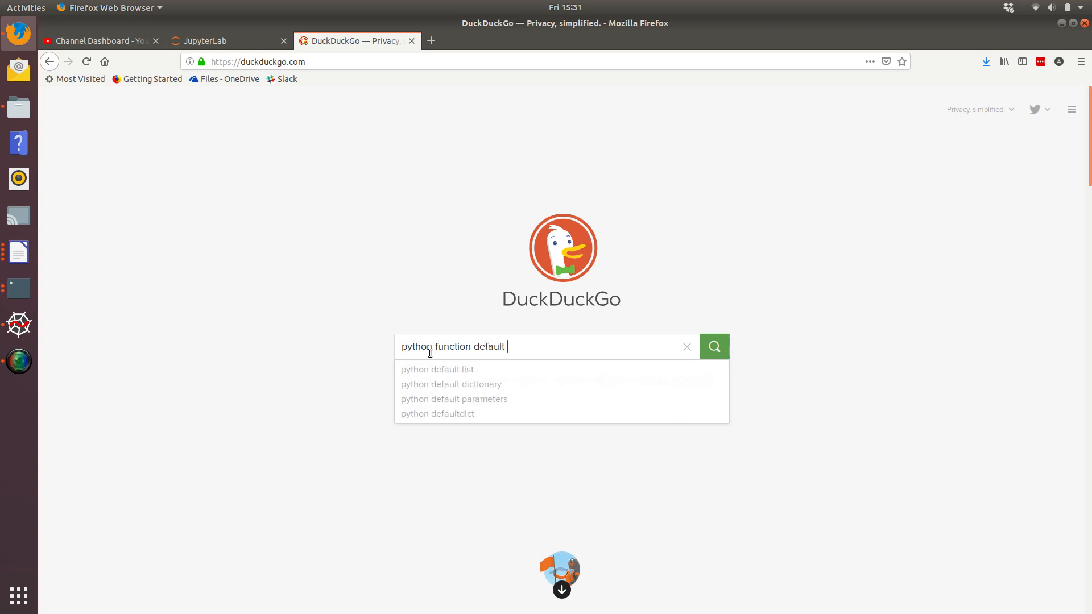
pyautogui.write('argument')
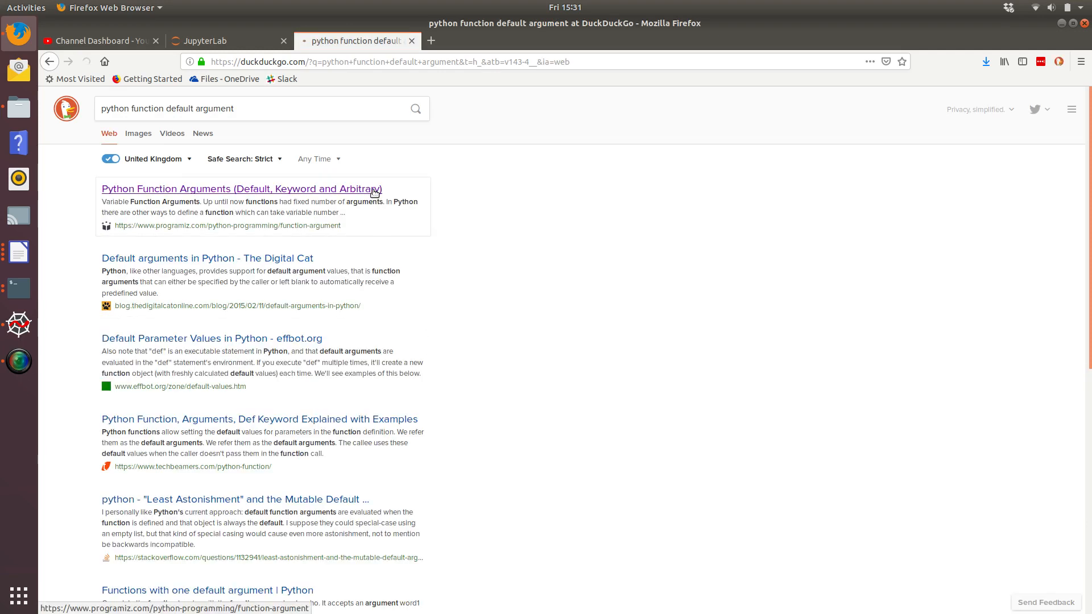
# Open the Programiz 'Python Function Arguments' result and scroll to the greet(name, msg) example.
pyautogui.click(242, 189)
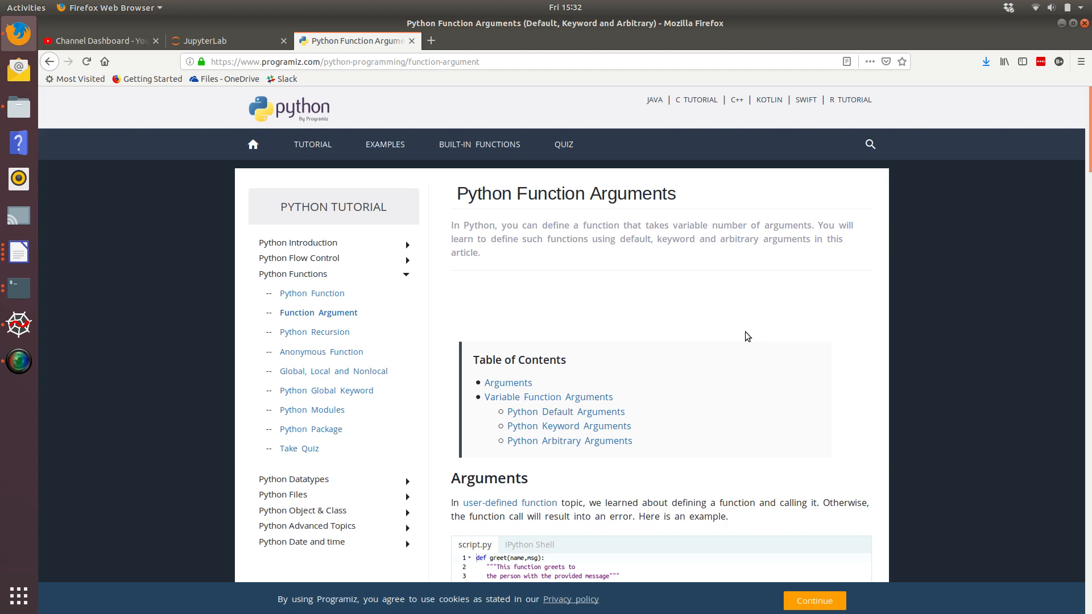
pyautogui.scroll(-3)
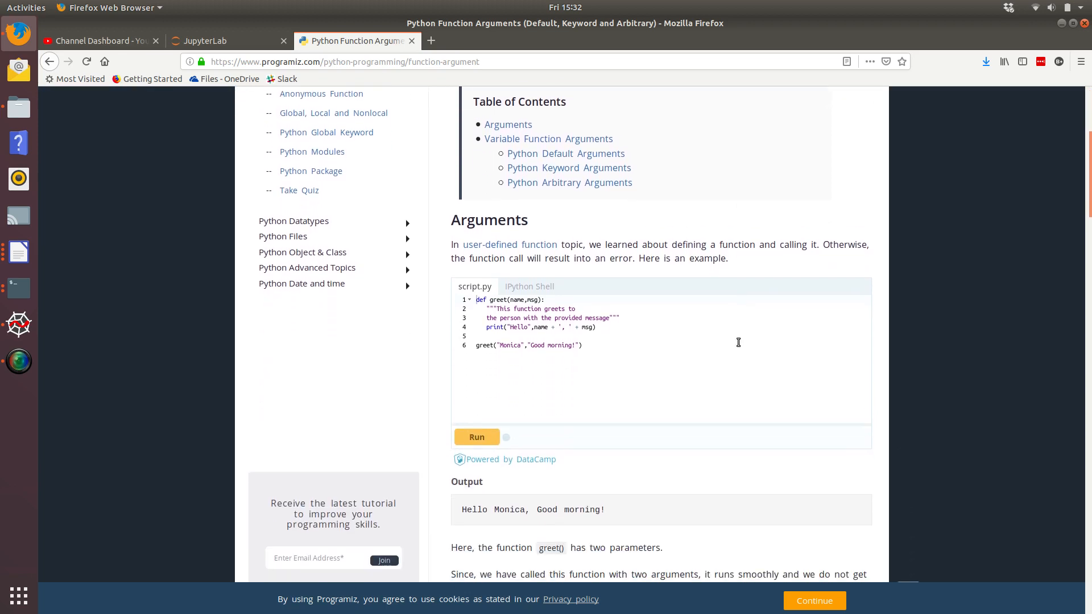
pyautogui.scroll(-3)
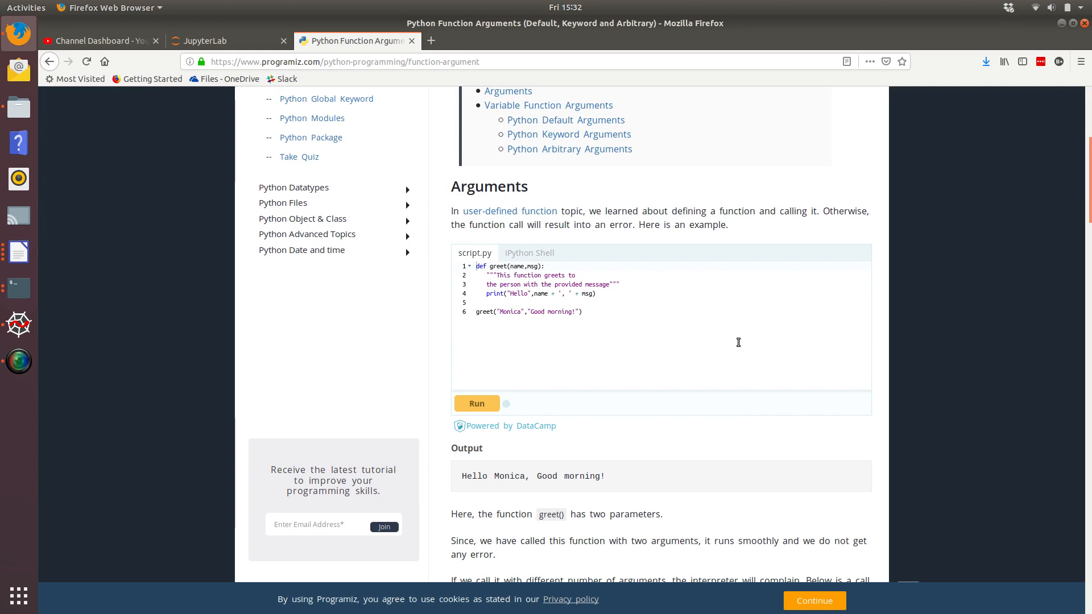
pyautogui.moveTo(493, 270)
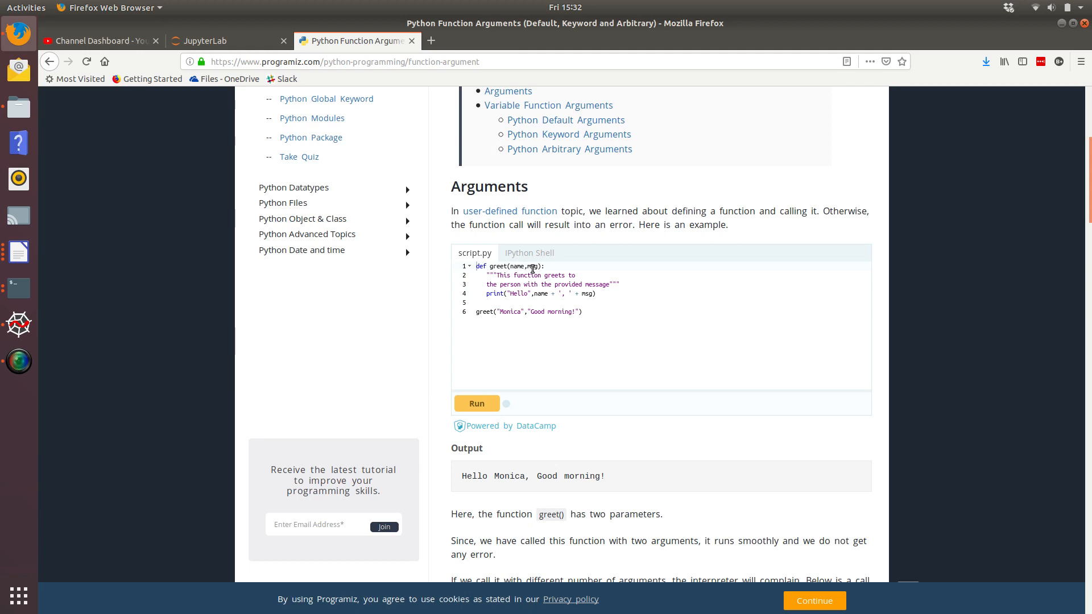
pyautogui.moveTo(510, 335)
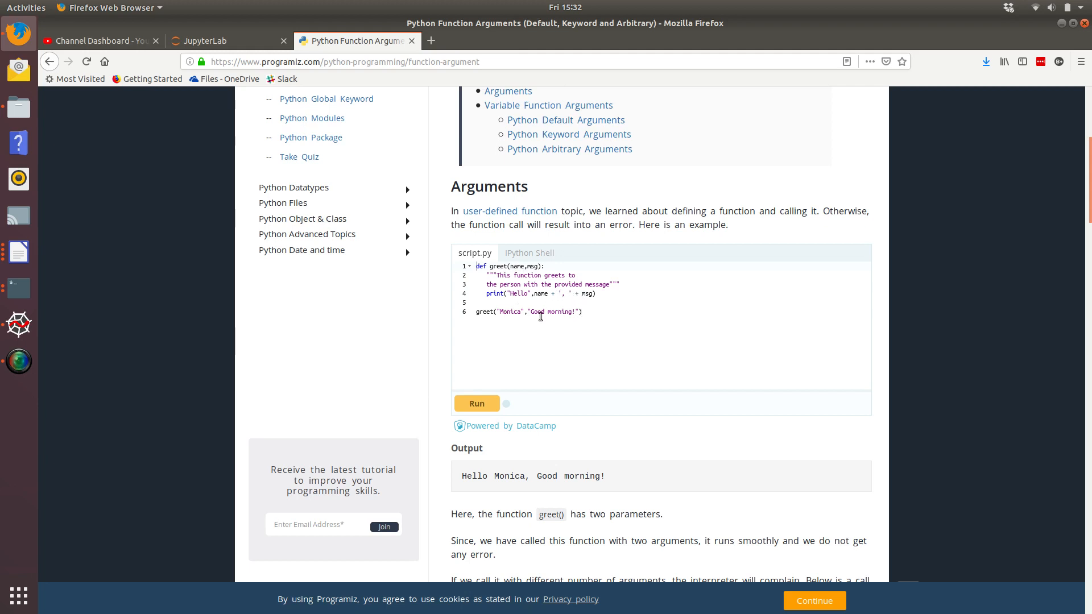
pyautogui.moveTo(511, 307)
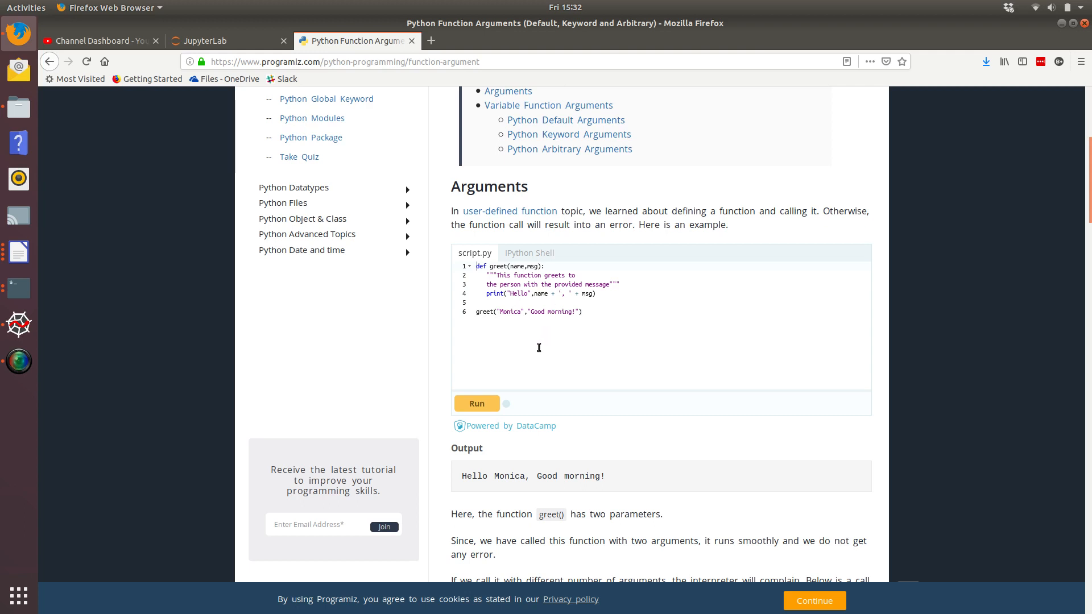
pyautogui.moveTo(554, 367)
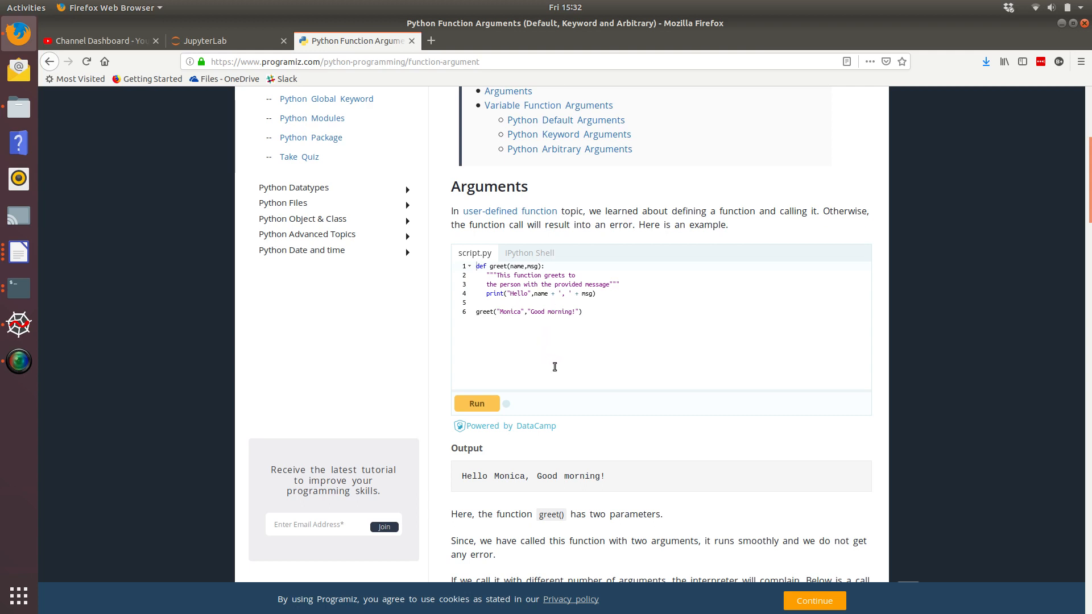
# Scroll to the Python Default Arguments section and highlight the greet("Kate") call.
pyautogui.scroll(-3)
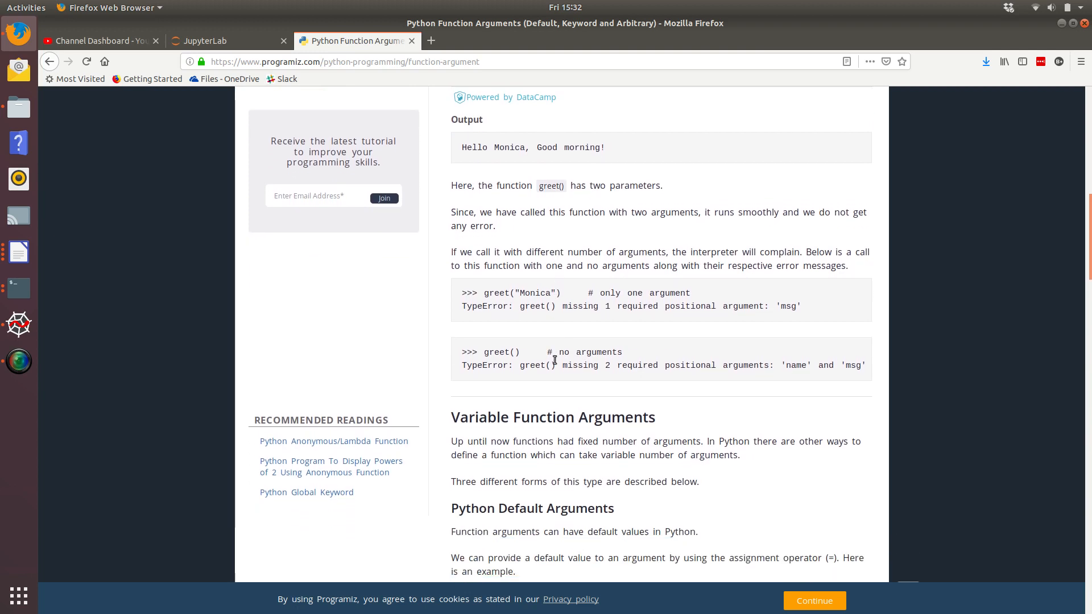
pyautogui.scroll(-3)
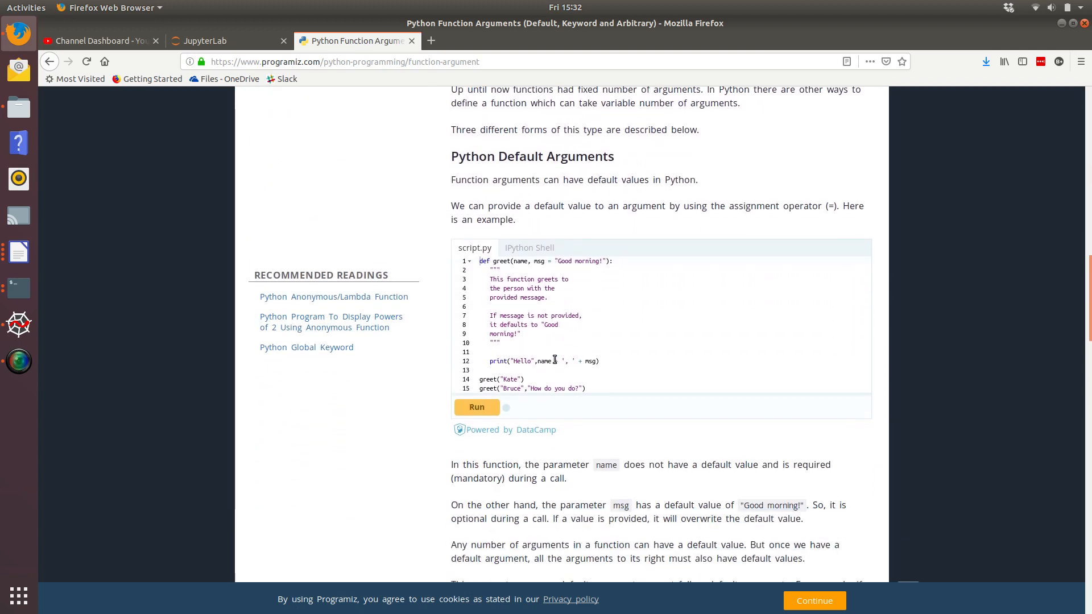
pyautogui.moveTo(476, 146)
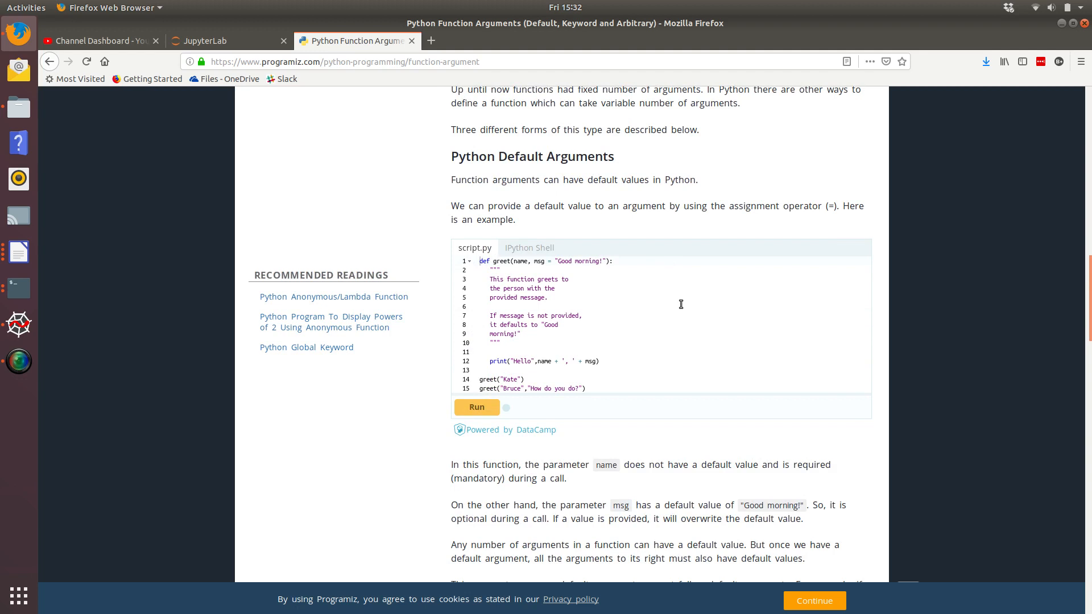
pyautogui.moveTo(641, 294)
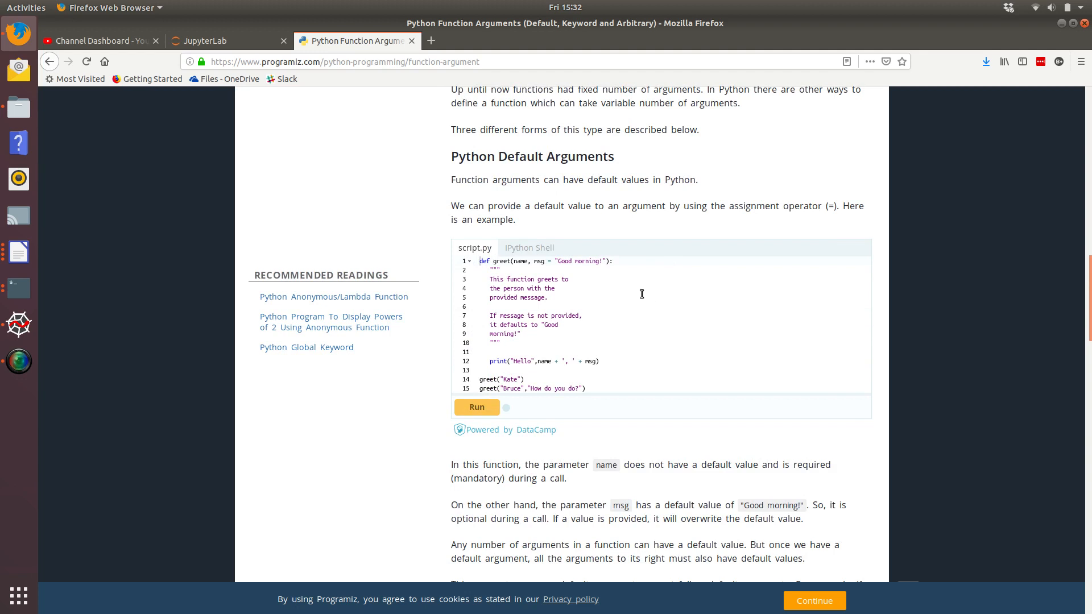
pyautogui.moveTo(634, 289)
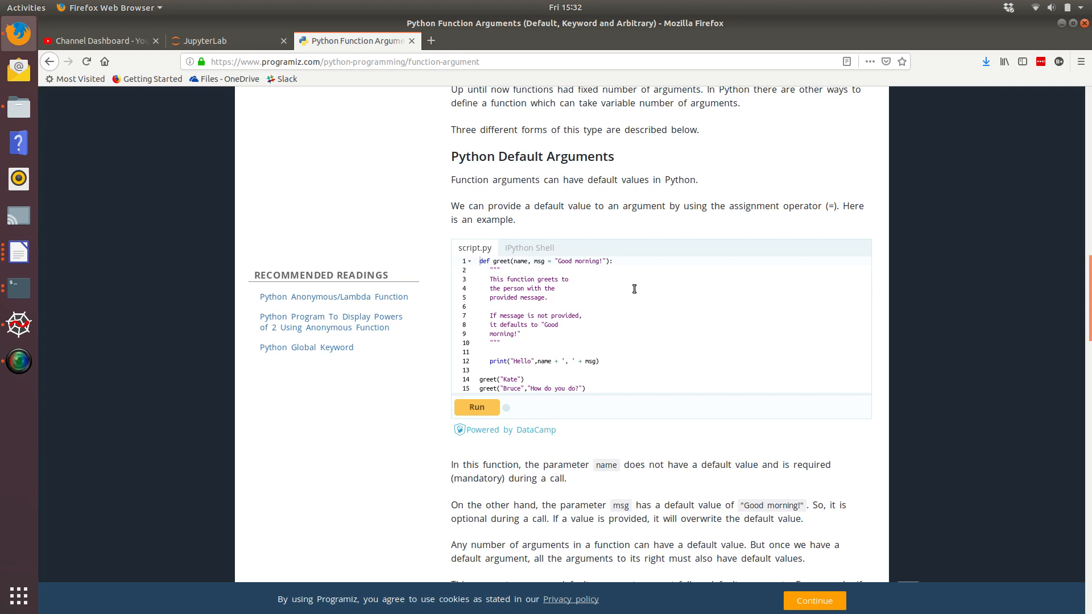
pyautogui.moveTo(614, 349)
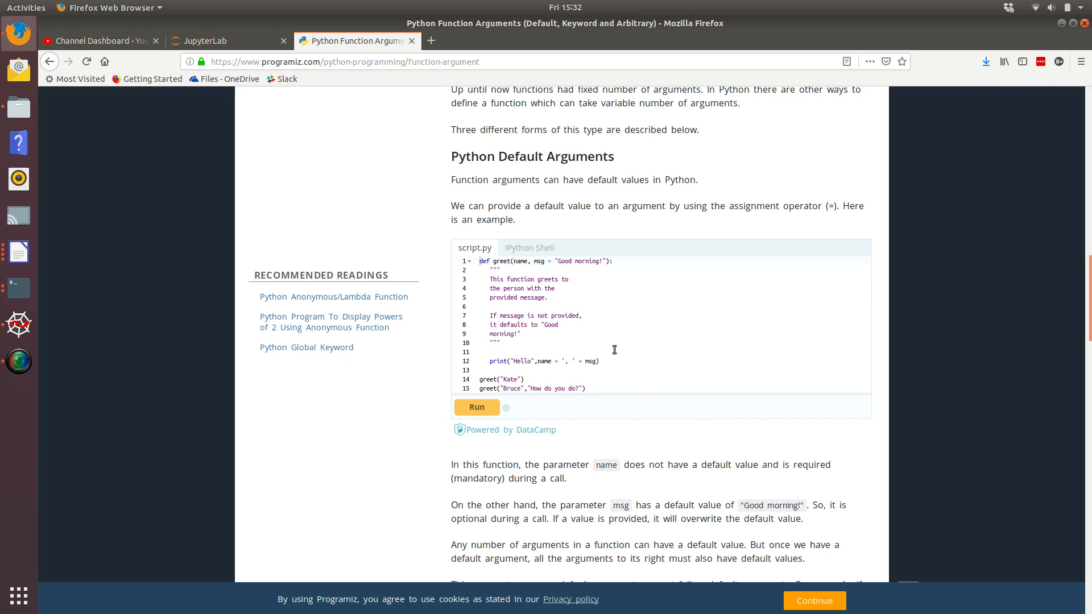
pyautogui.moveTo(574, 300)
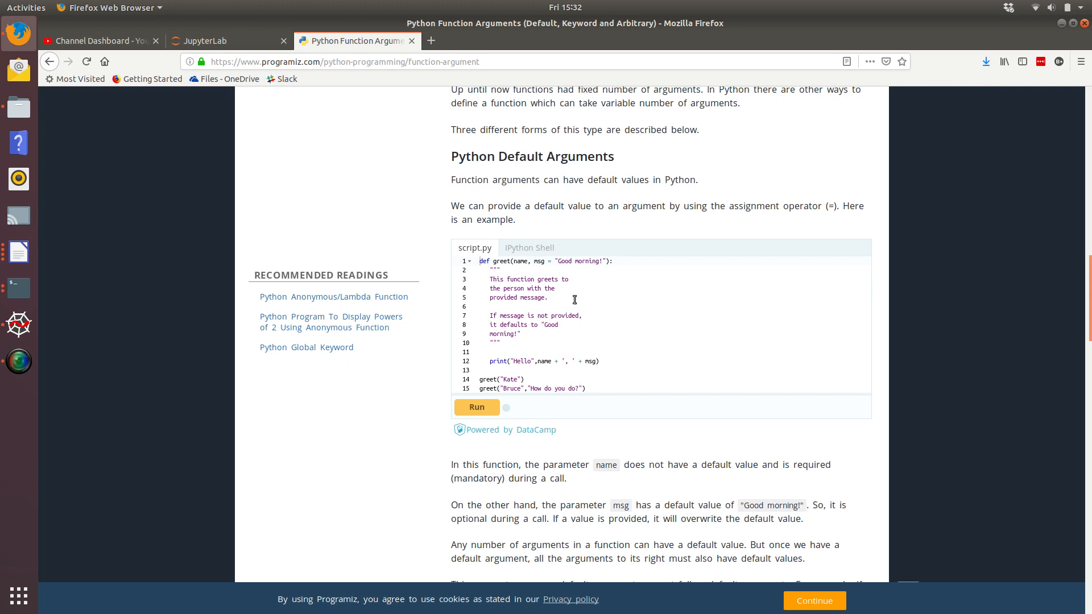
pyautogui.moveTo(535, 261)
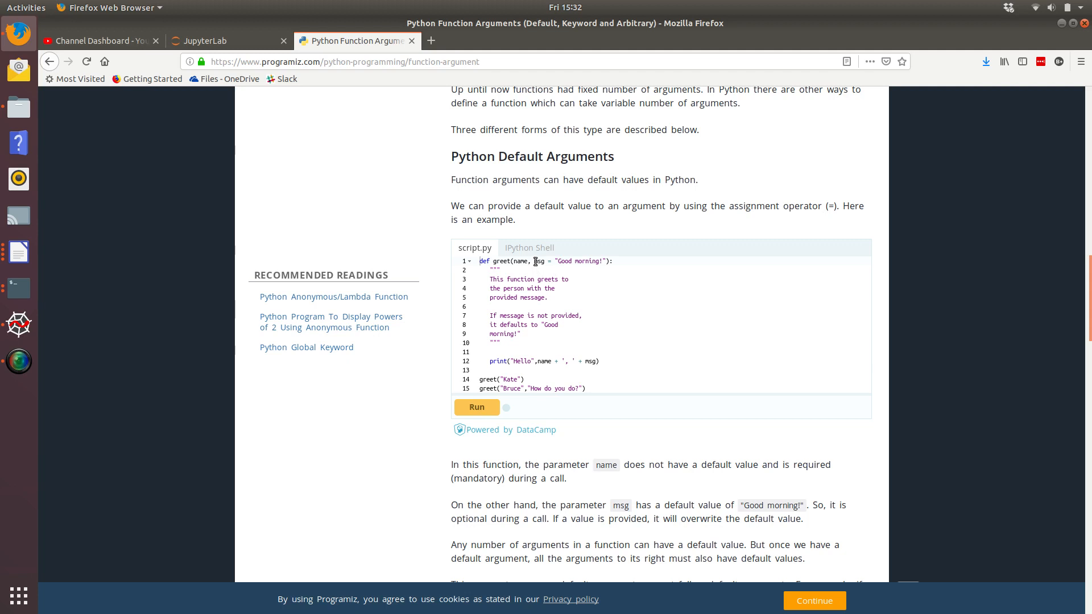
pyautogui.click(476, 407)
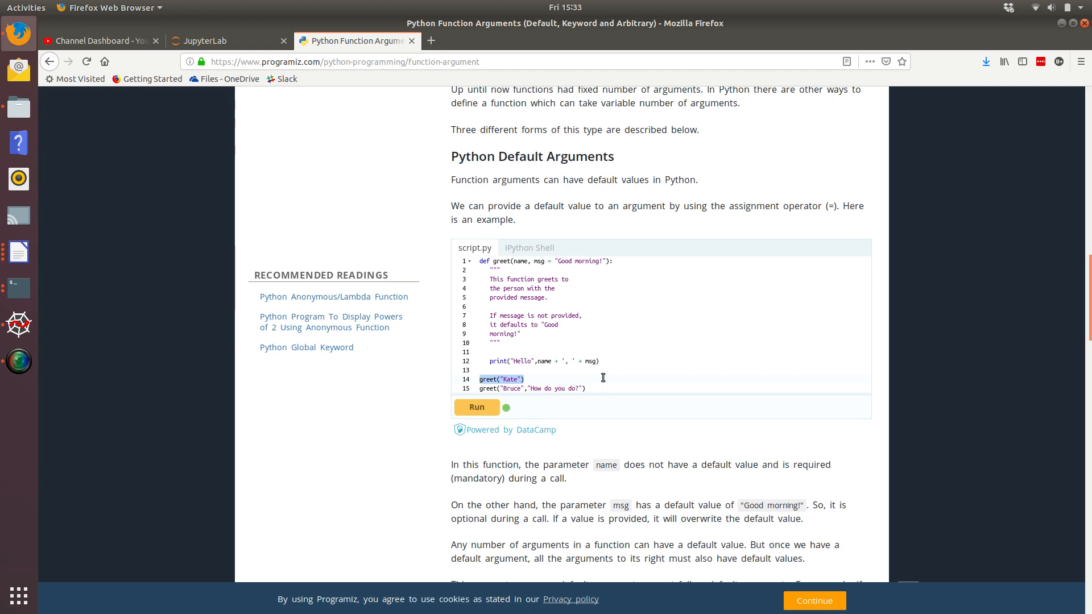
pyautogui.moveTo(592, 293)
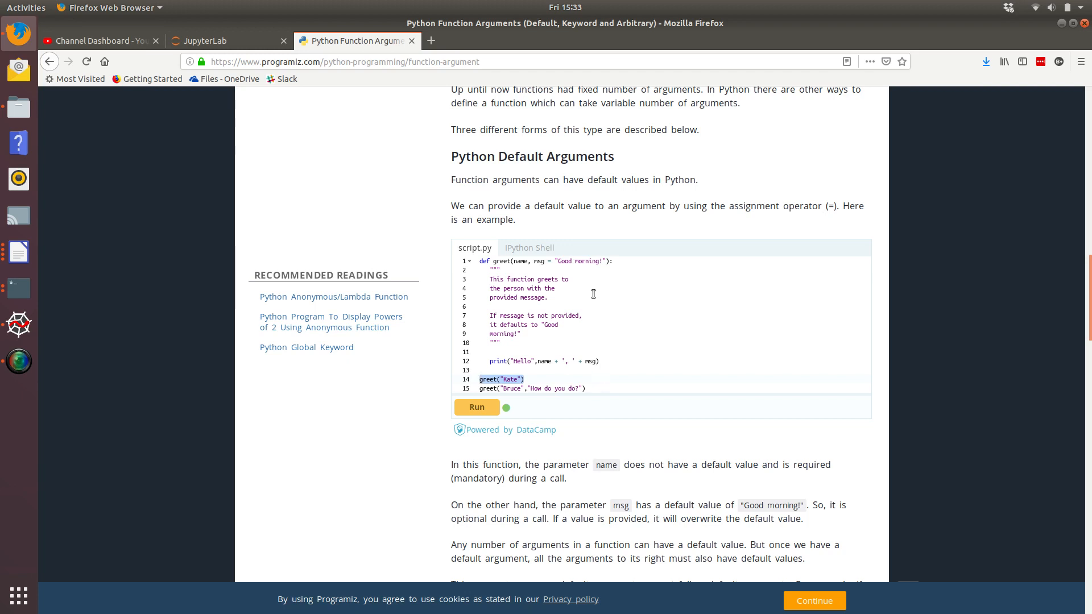
pyautogui.moveTo(515, 387)
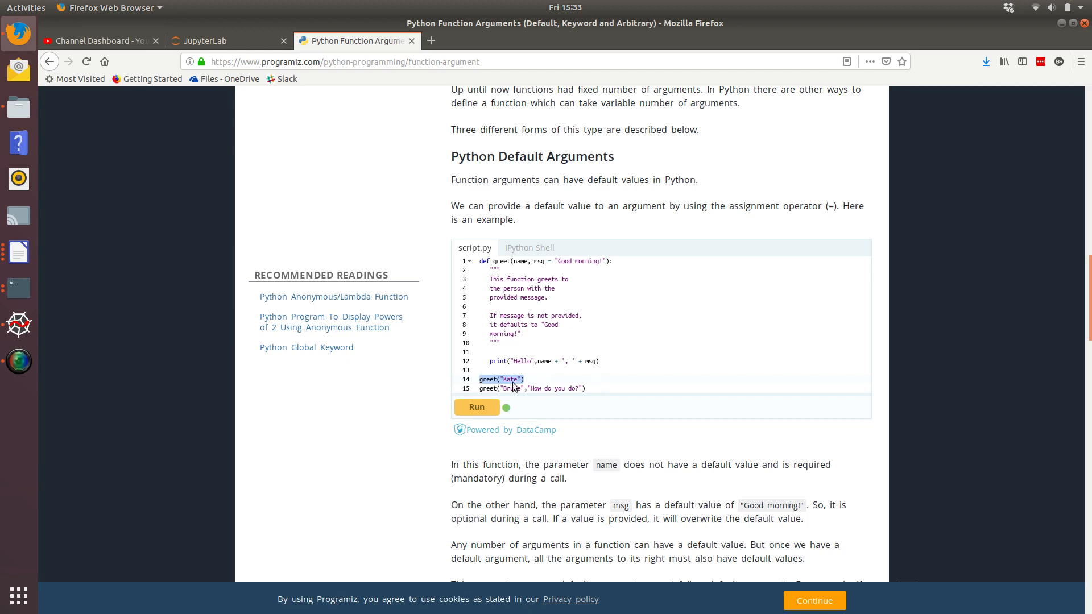
pyautogui.moveTo(579, 272)
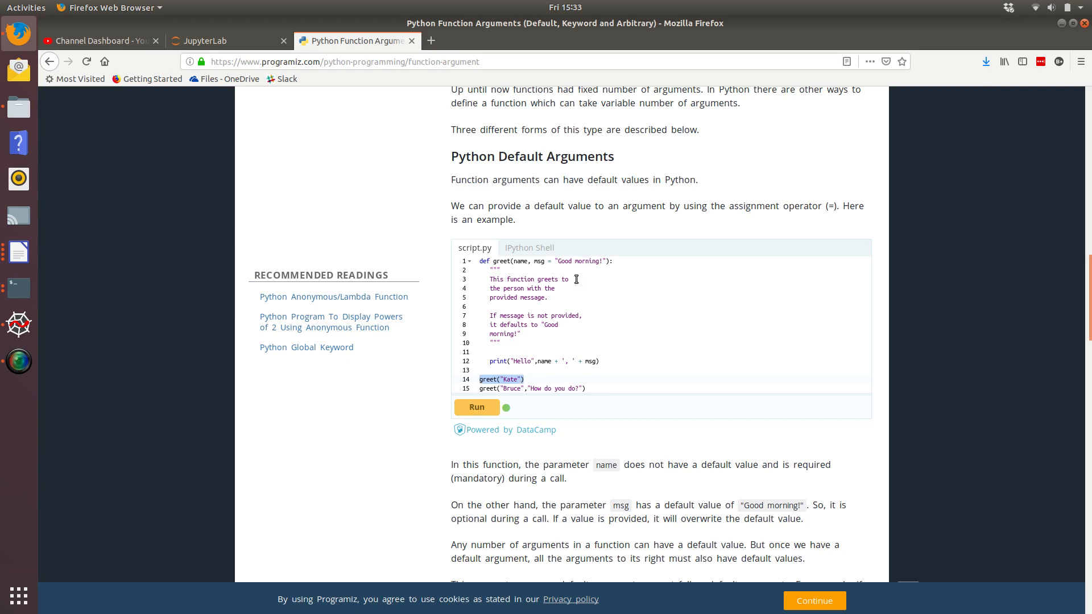
pyautogui.moveTo(536, 251)
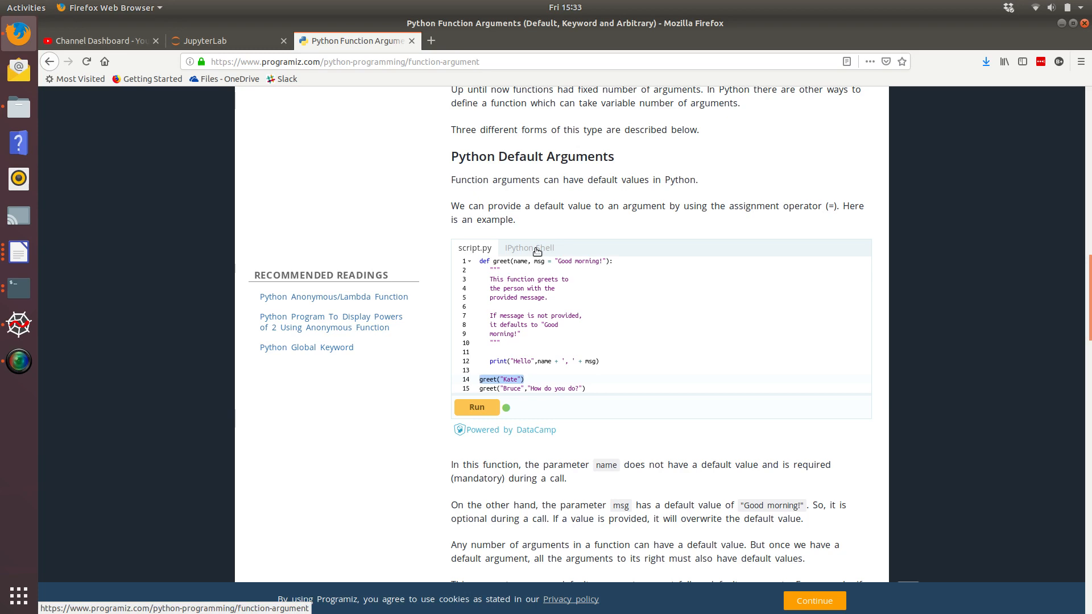
pyautogui.moveTo(18, 324)
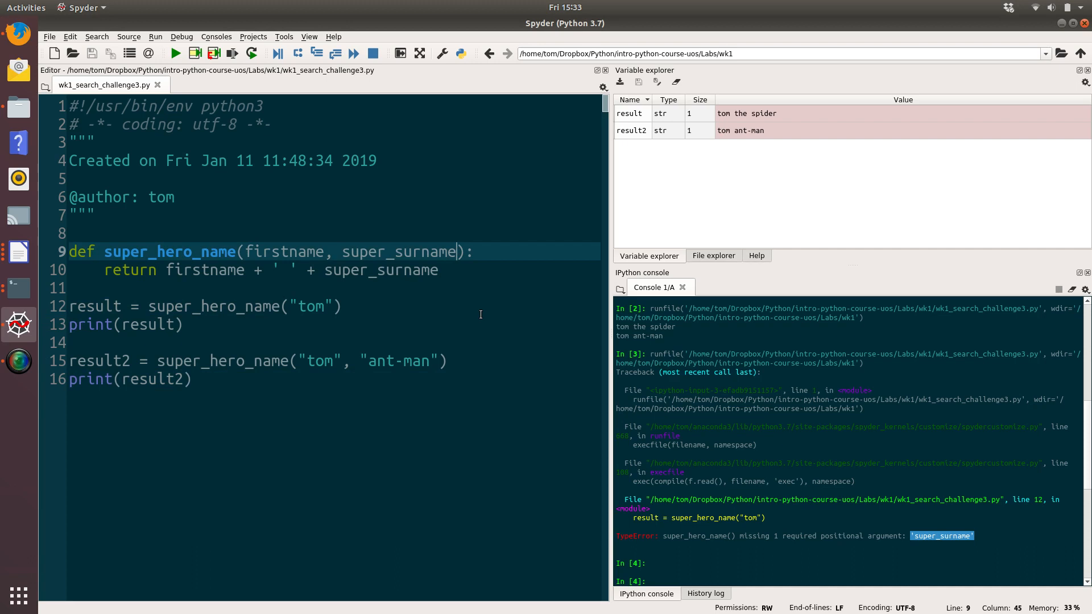
# Default super_surname to 'the spider' and rerun, printing 'tom the spider' and 'tom ant-man'.
pyautogui.write('=')
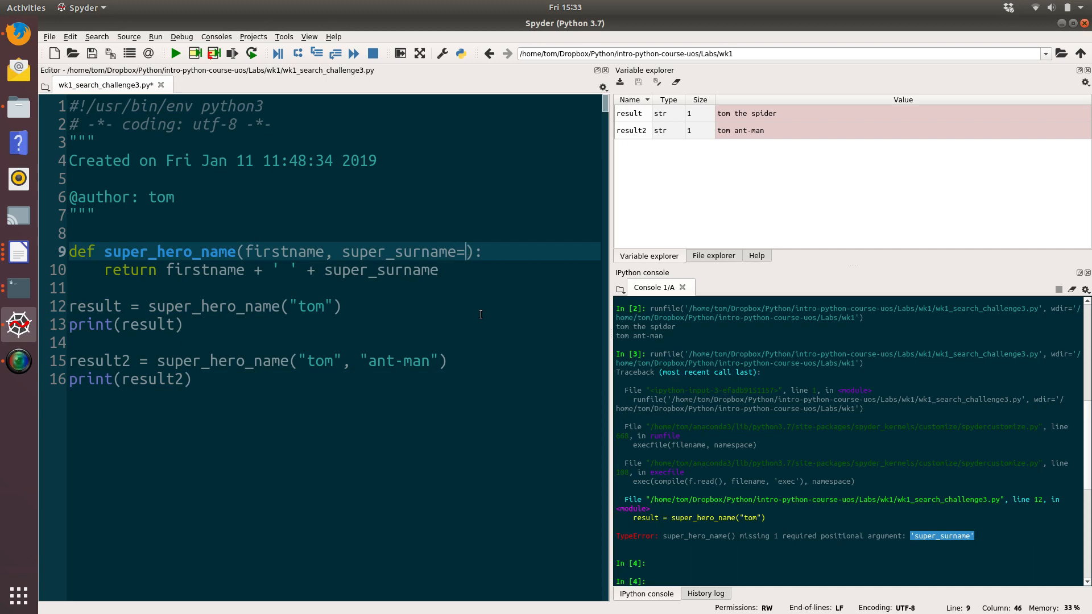
pyautogui.write("'the s")
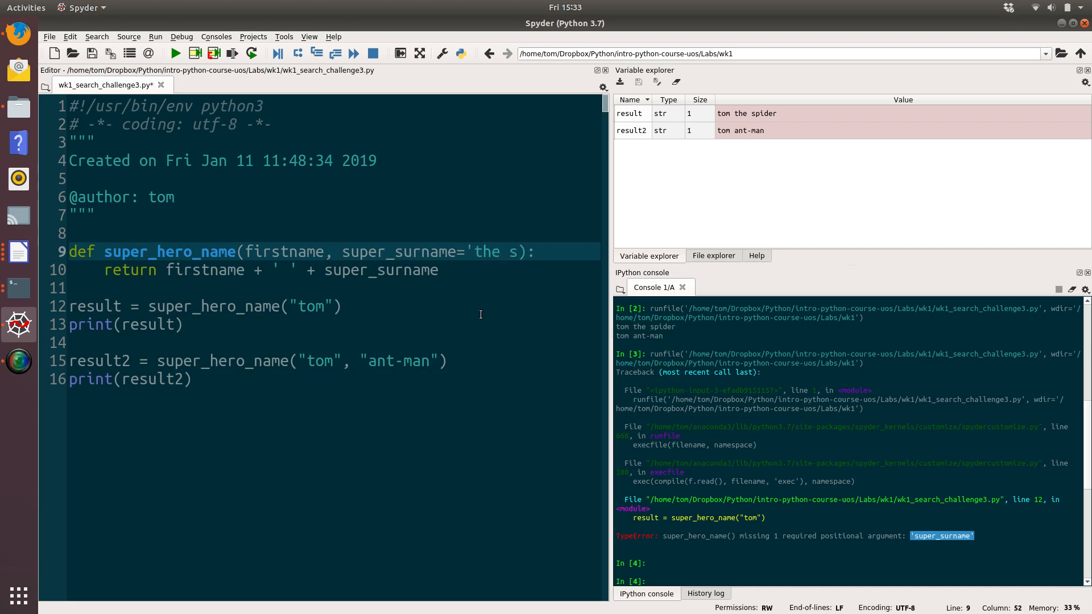
pyautogui.write('pider')
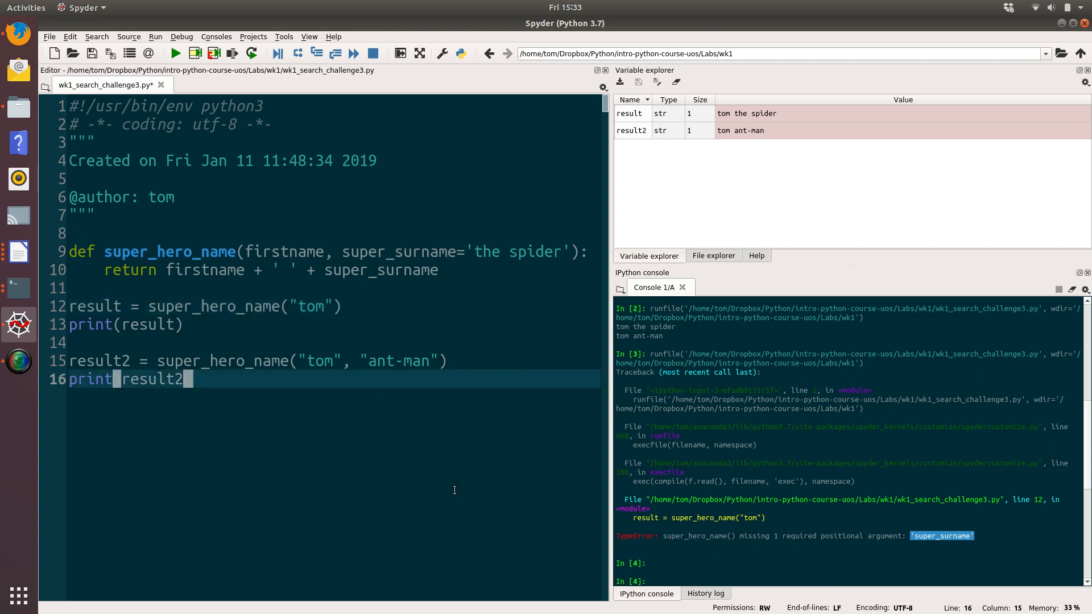
pyautogui.click(176, 53)
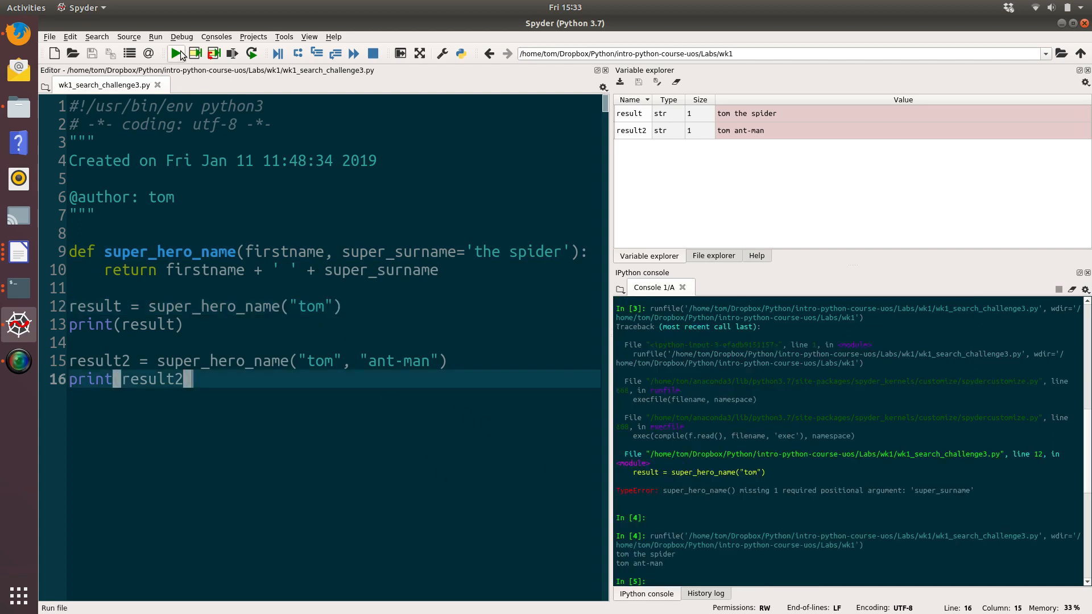
pyautogui.moveTo(688, 553)
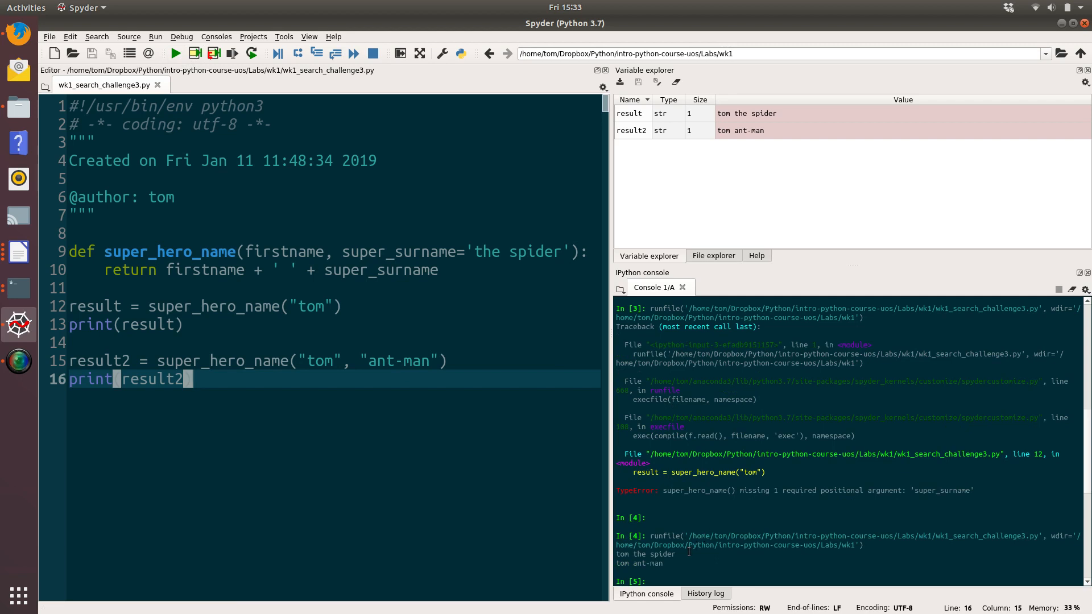
pyautogui.moveTo(392, 338)
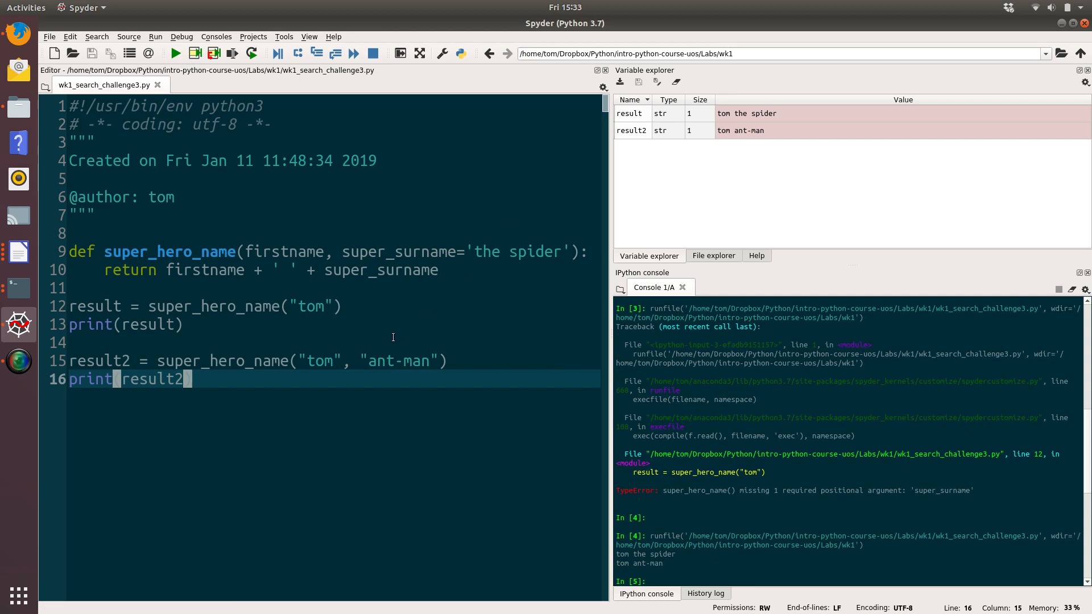
pyautogui.moveTo(705, 398)
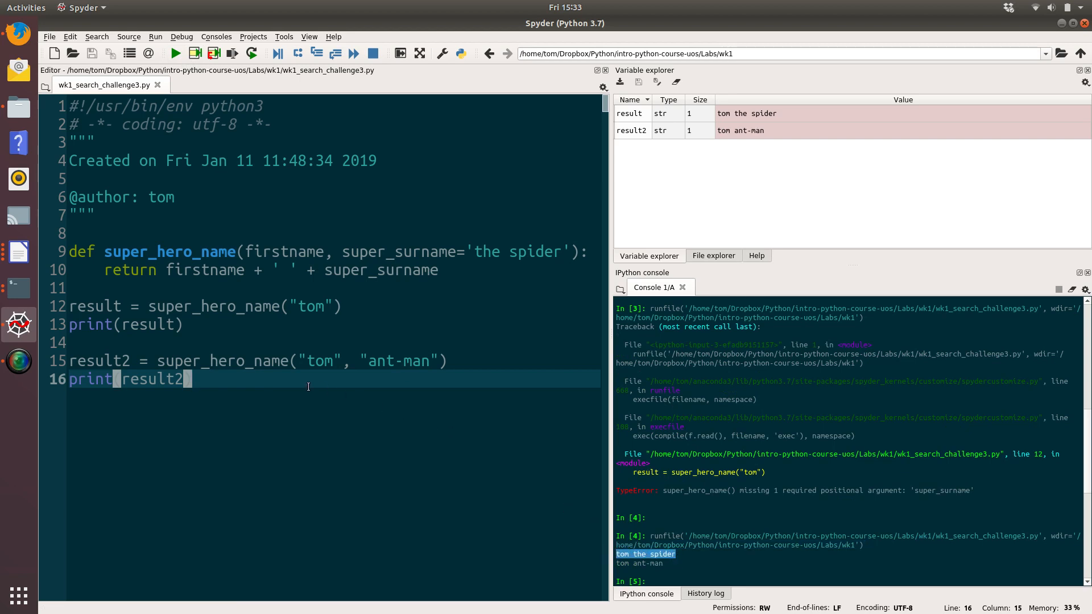
pyautogui.moveTo(319, 393)
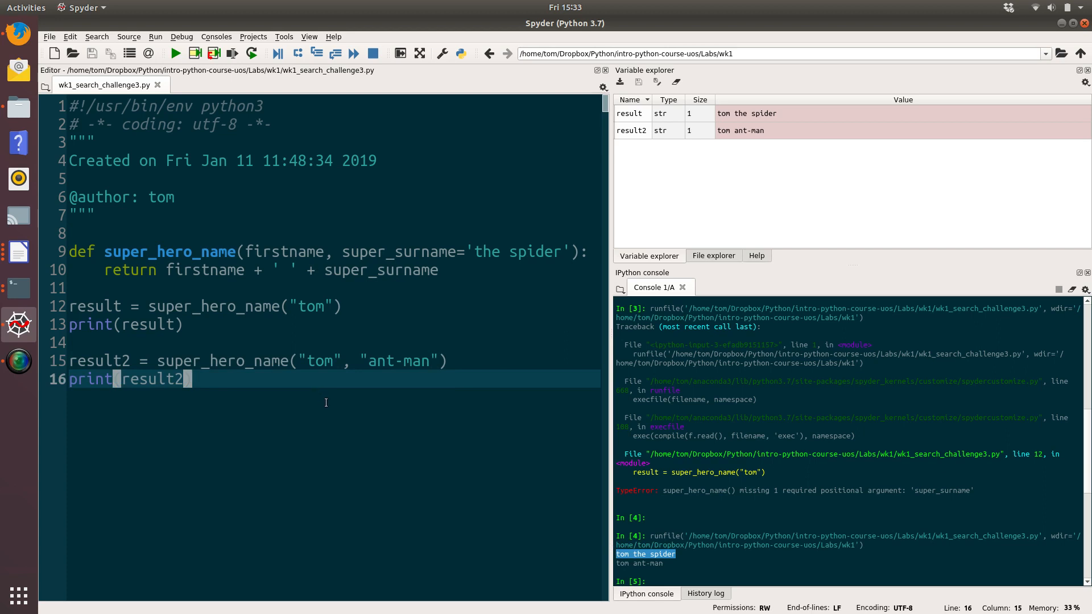
pyautogui.moveTo(458, 348)
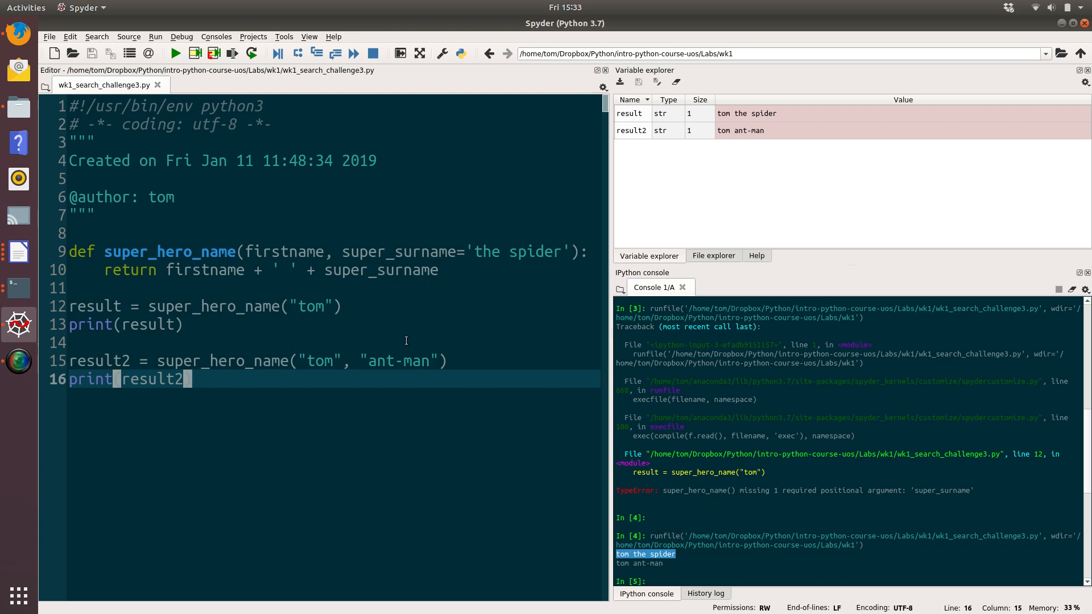
pyautogui.moveTo(386, 339)
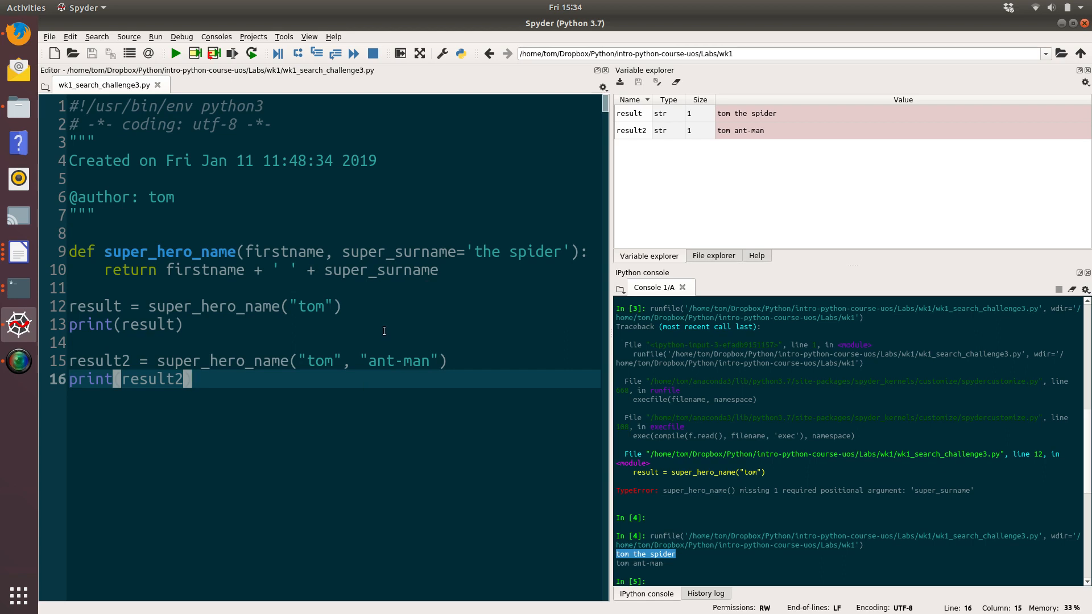
pyautogui.moveTo(334, 263)
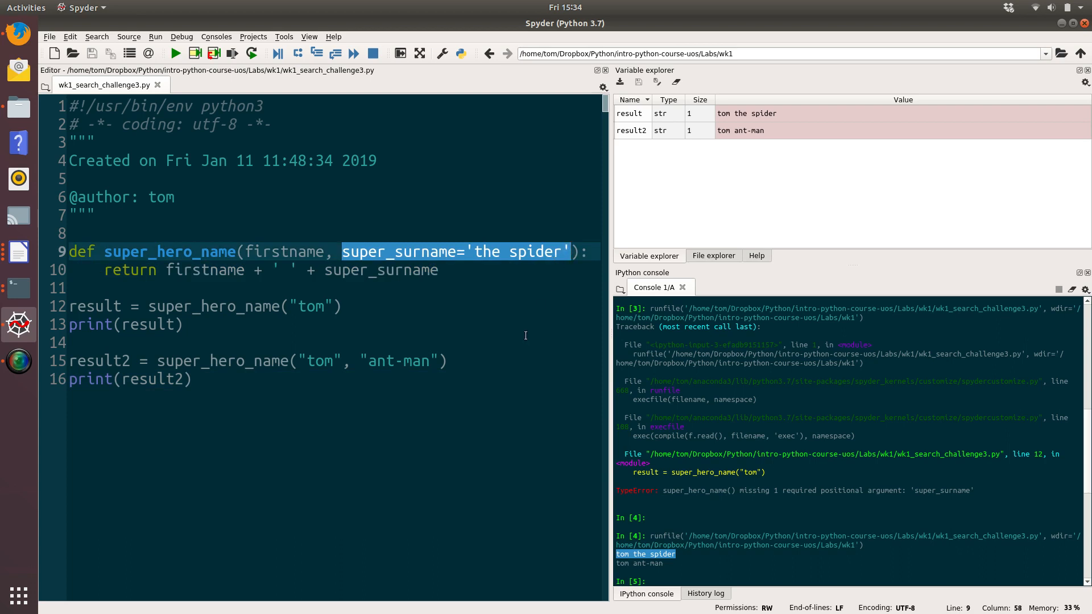
# Give firstname a 'tom' default and run, hitting the non-default argument SyntaxError.
pyautogui.click(386, 361)
pyautogui.write("='")
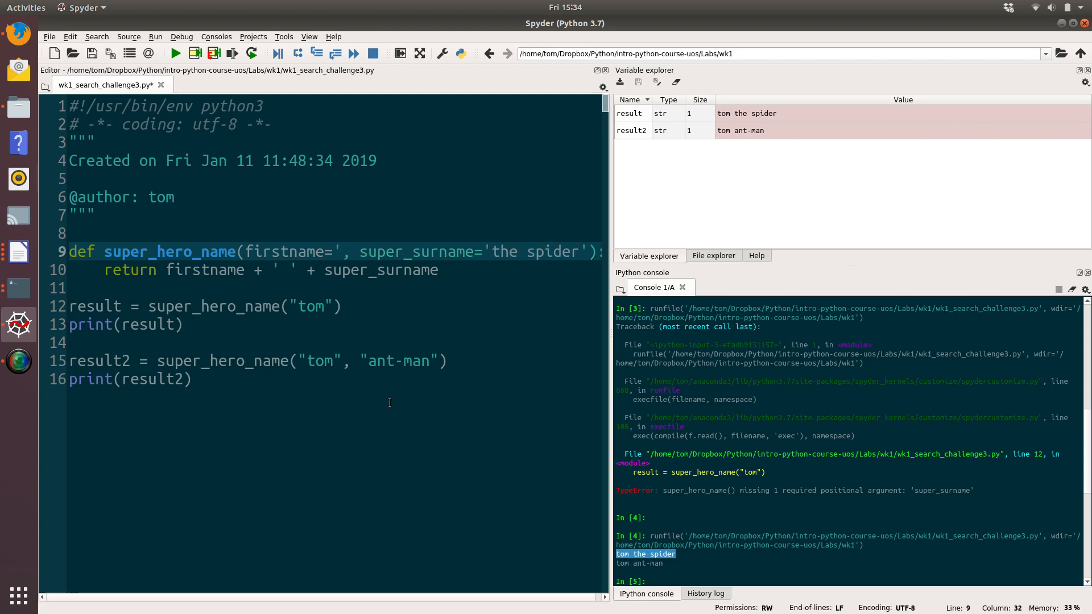
pyautogui.write("tom'")
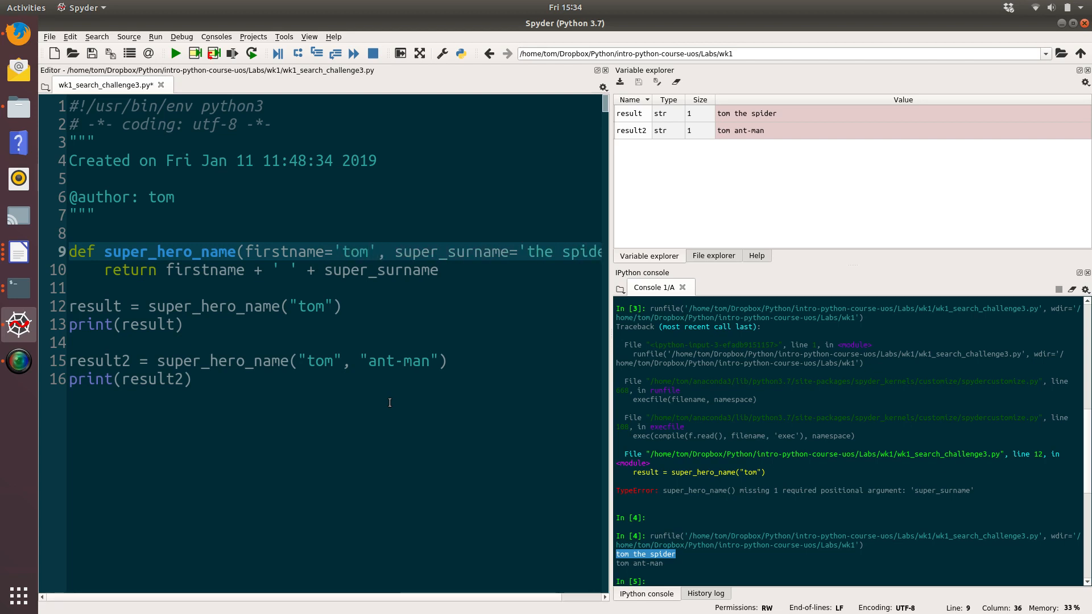
pyautogui.moveTo(513, 252)
pyautogui.write('he ')
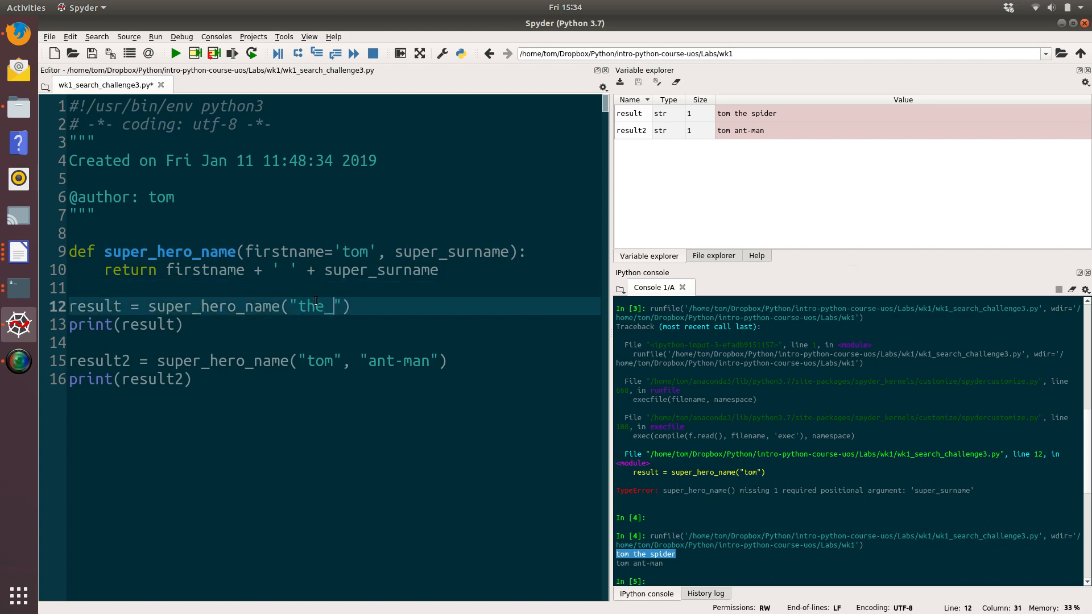
pyautogui.write('spider')
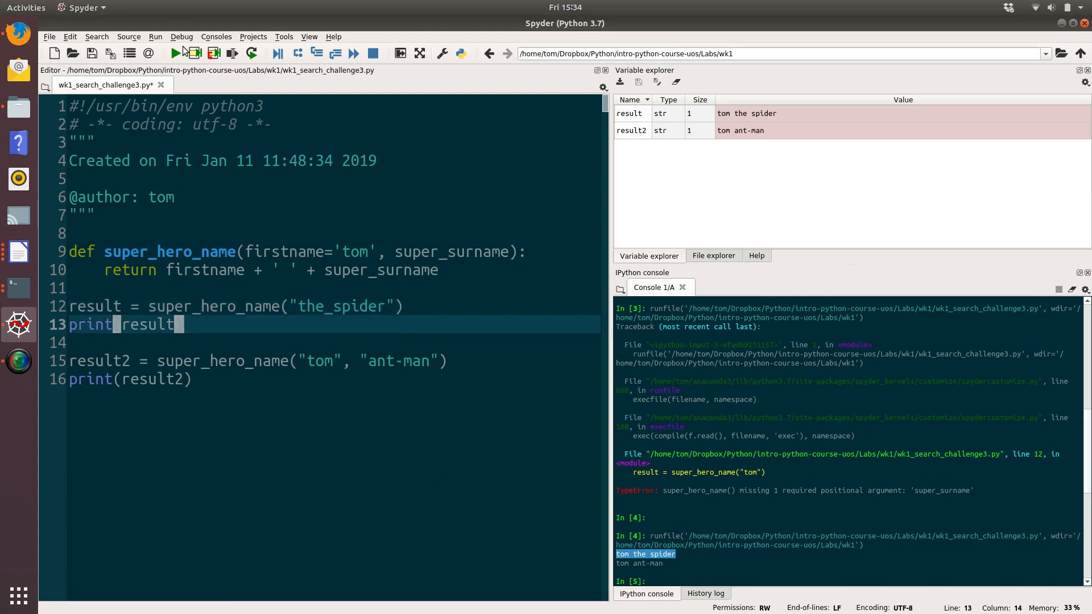
pyautogui.click(180, 53)
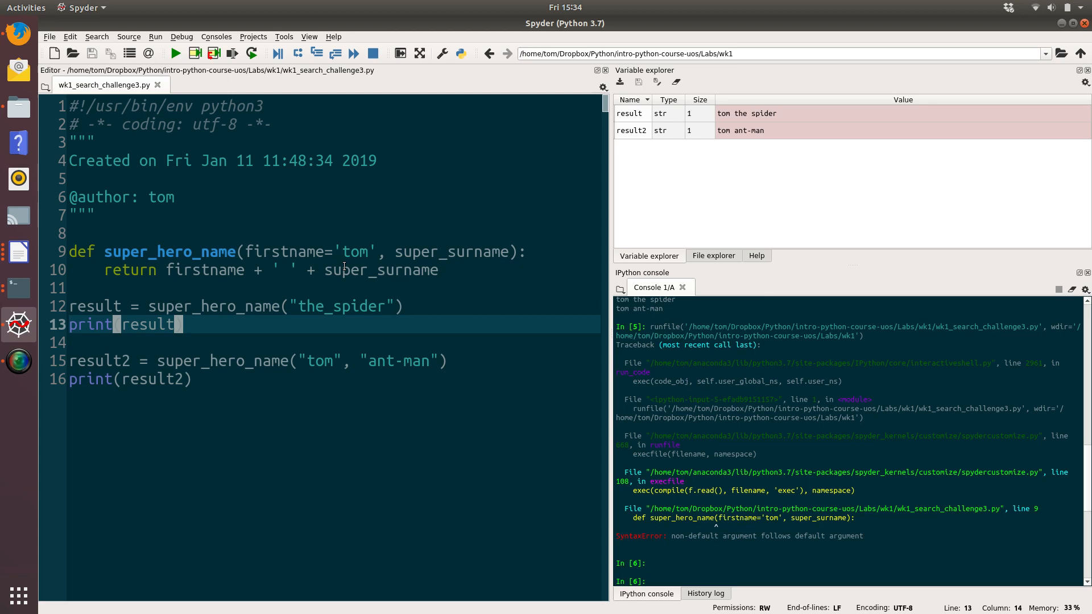
pyautogui.moveTo(455, 246)
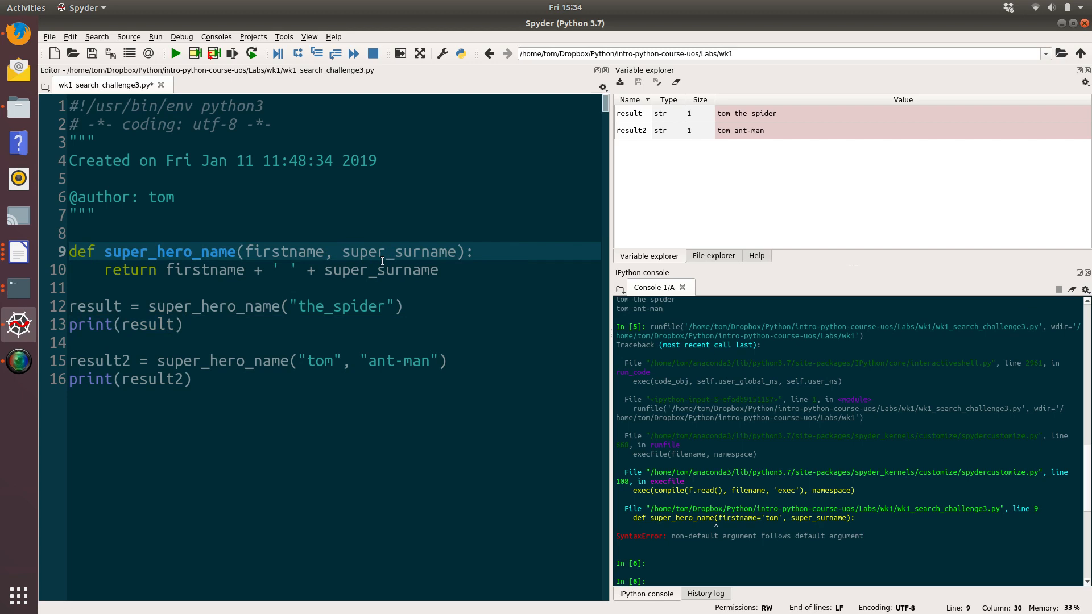
# Add defaults super_surname='the spider' and firstname='tom' to the line 9 definition.
pyautogui.click(453, 252)
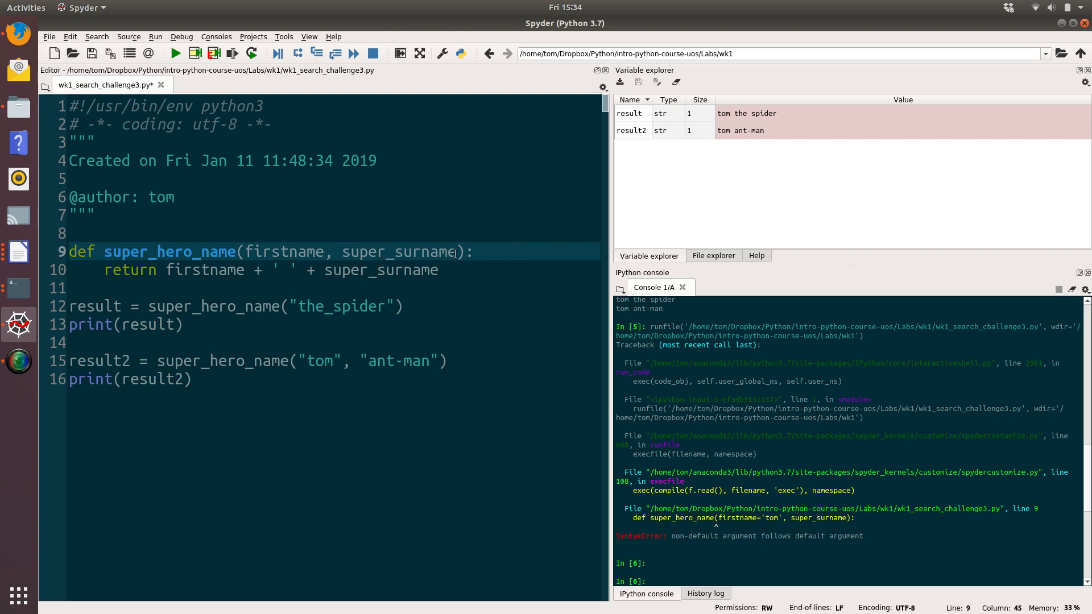
pyautogui.write("='t'")
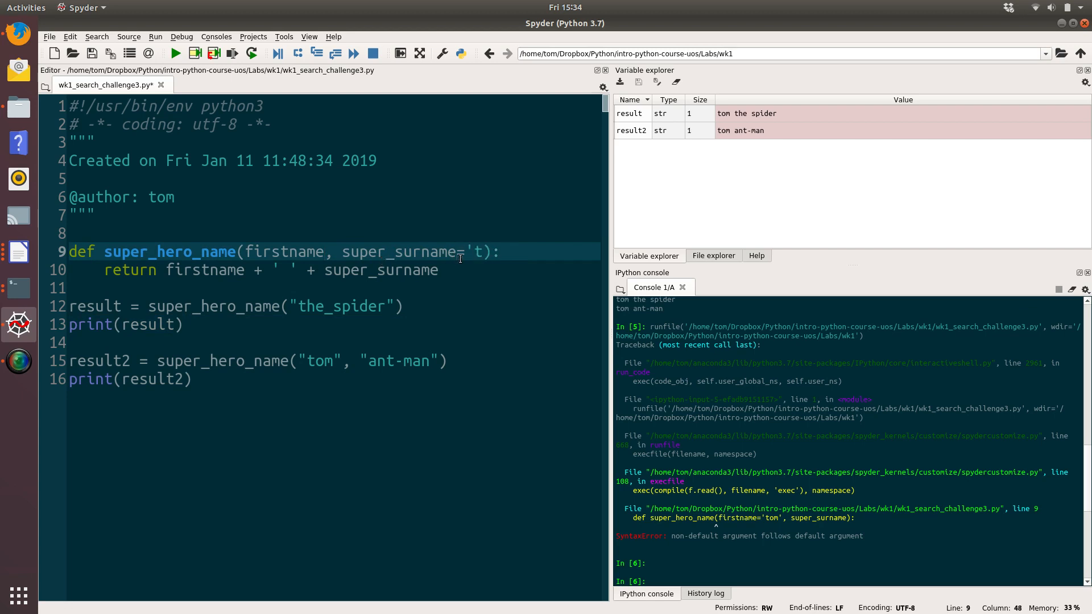
pyautogui.write('he')
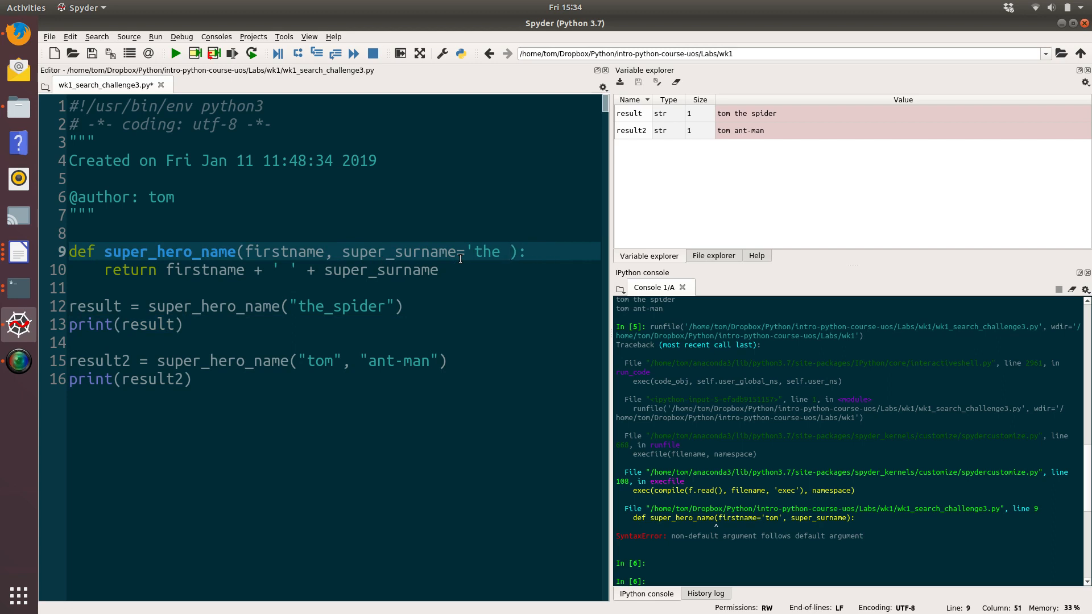
pyautogui.write("spider'")
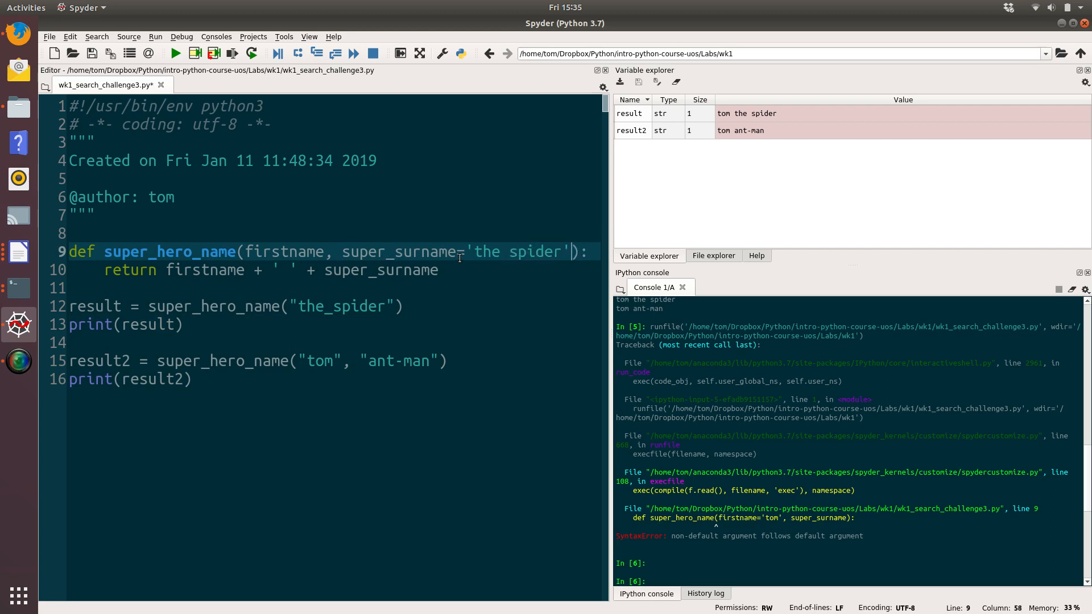
pyautogui.click(328, 252)
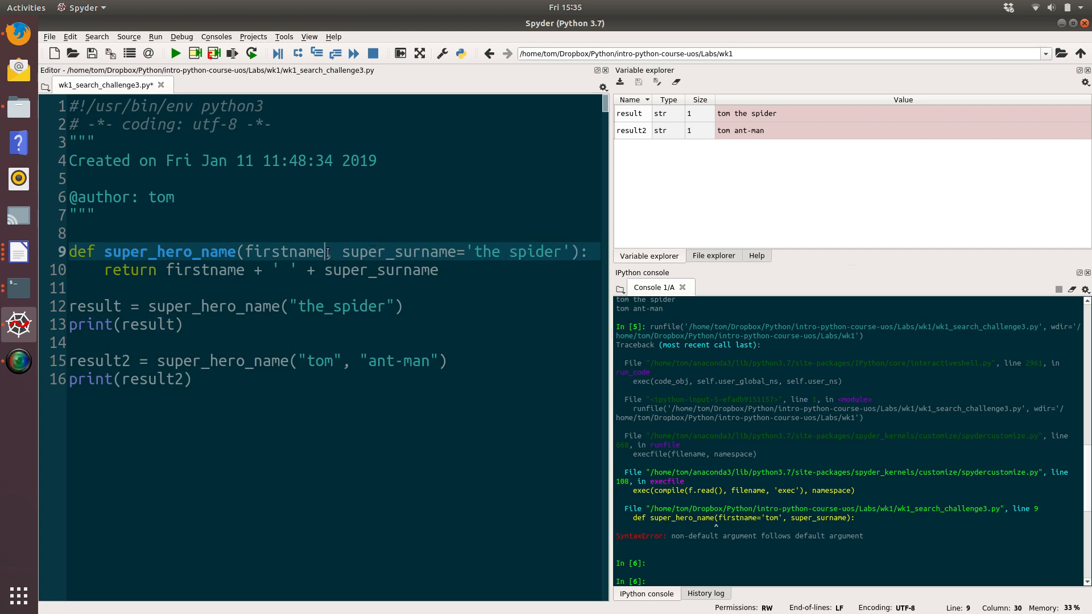
pyautogui.write("= 'tom")
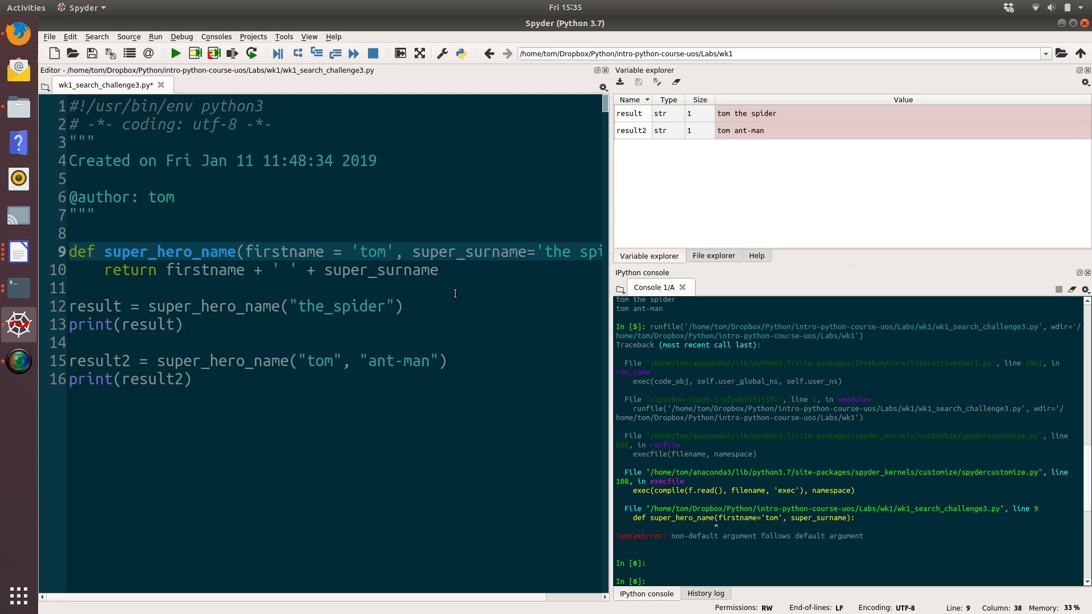
# Empty the line 12 call and run it, printing 'tom the spider'.
pyautogui.click(397, 306)
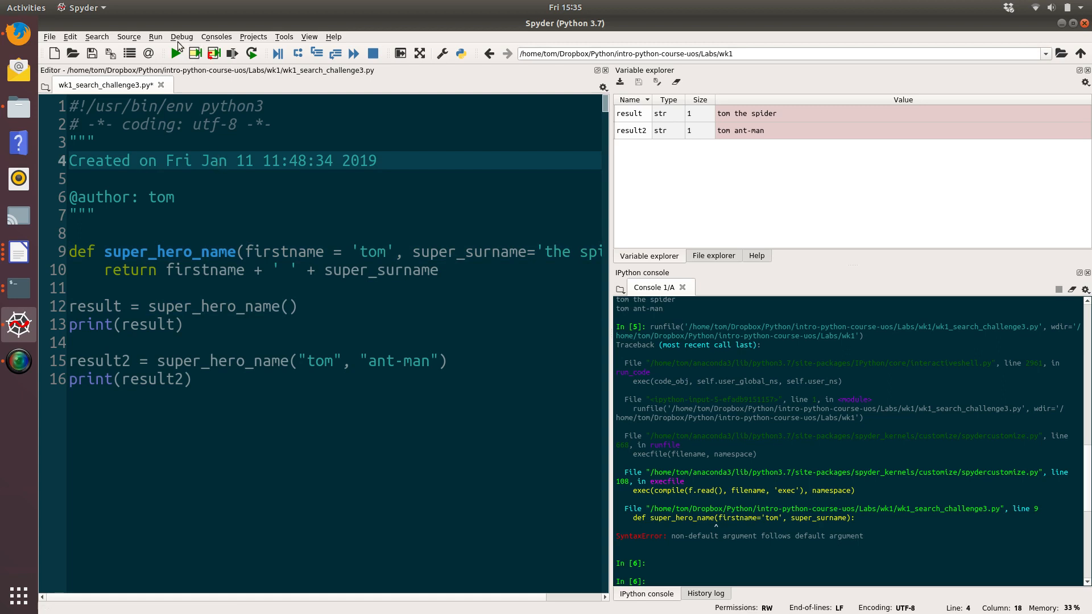
pyautogui.click(176, 53)
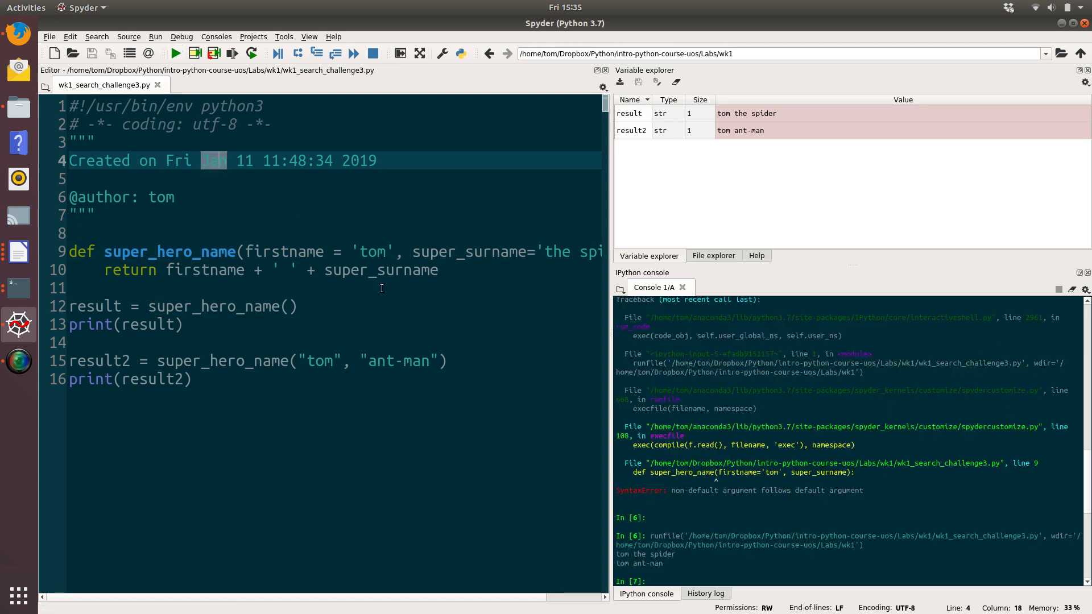
pyautogui.doubleClick(644, 554)
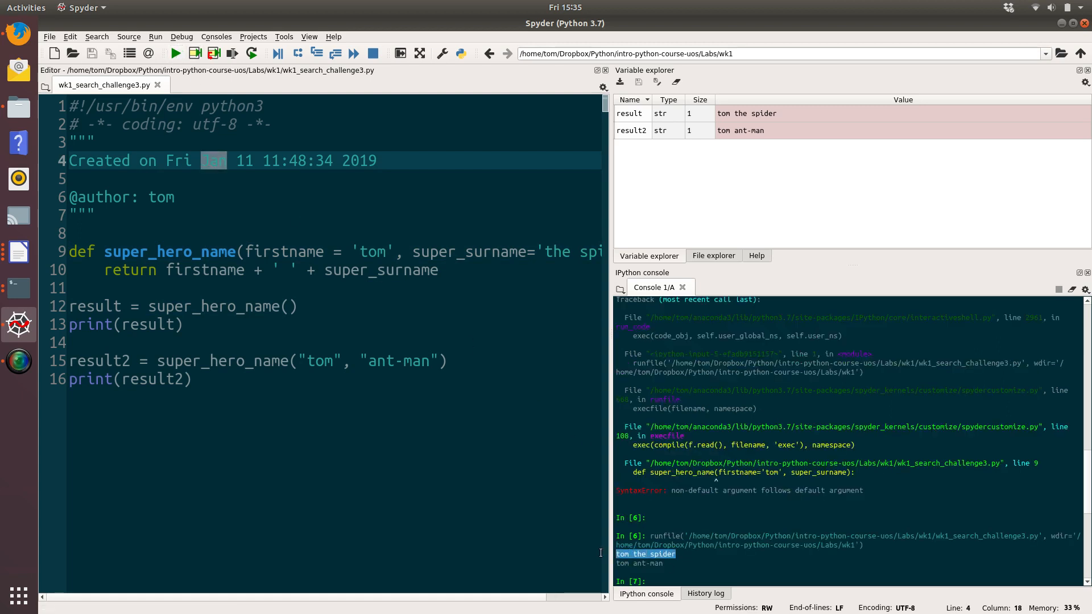
pyautogui.click(287, 307)
pyautogui.write('first')
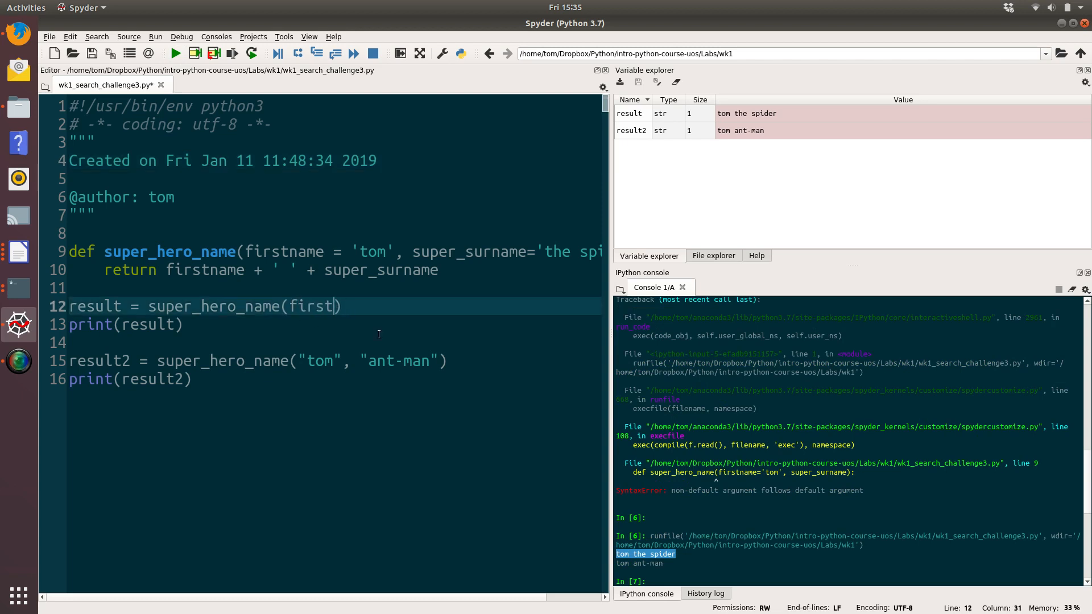
# Call super_hero_name(firstname='Mike'), fix the first_name keyword typo, and print 'Mike the spider'.
pyautogui.write('_name')
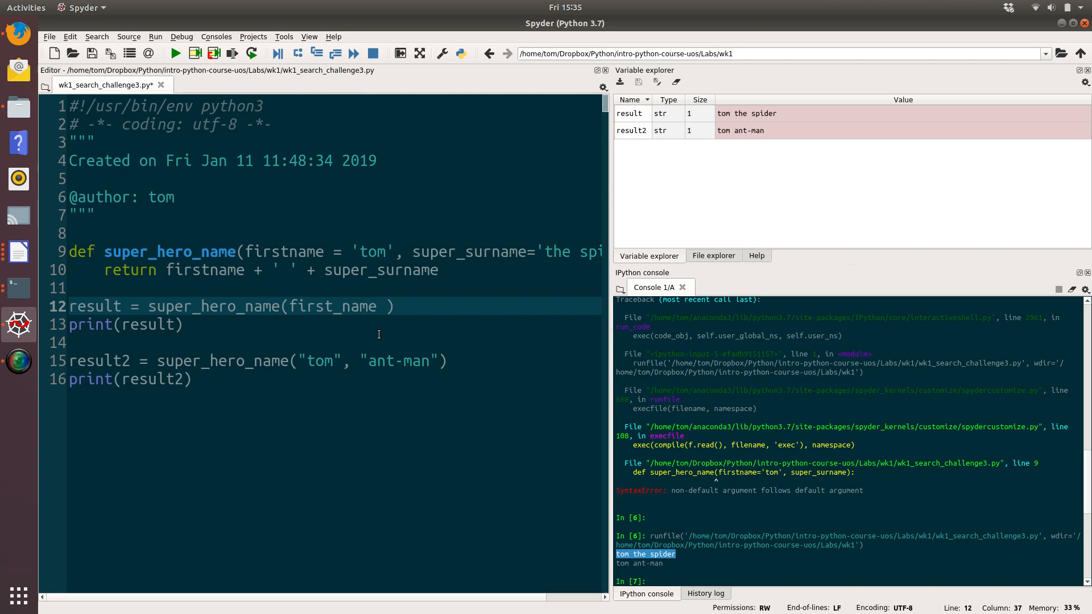
pyautogui.write("='#'")
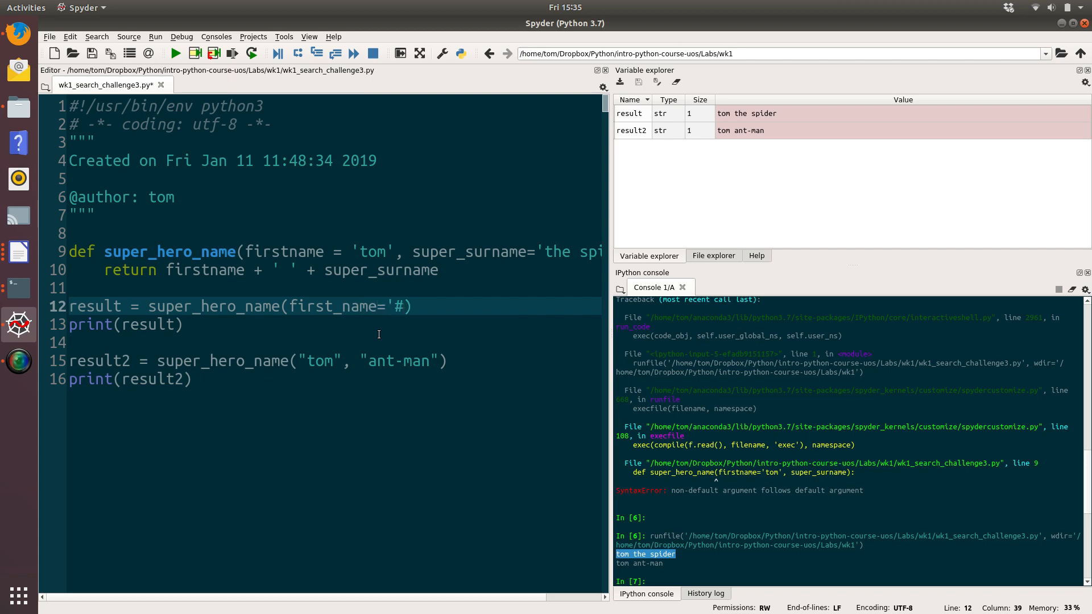
pyautogui.press('BackSpace')
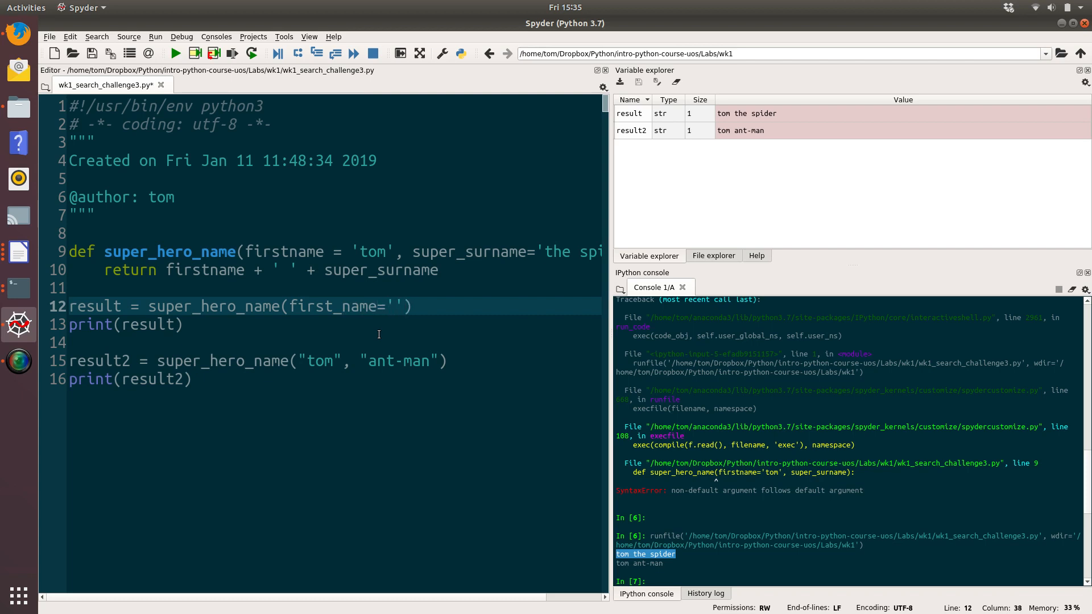
pyautogui.write('Mike')
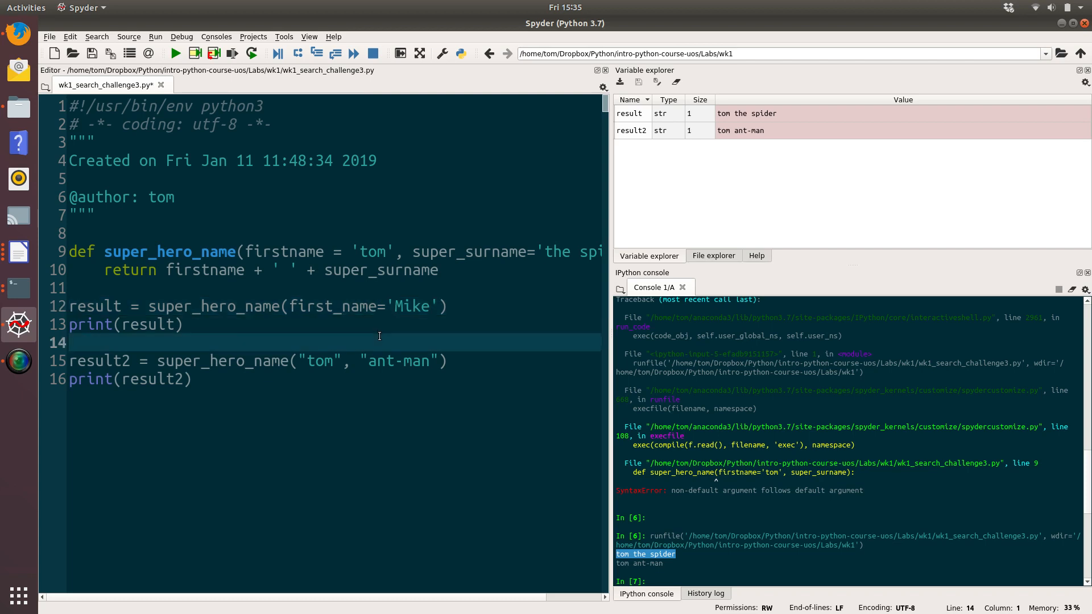
pyautogui.moveTo(176, 53)
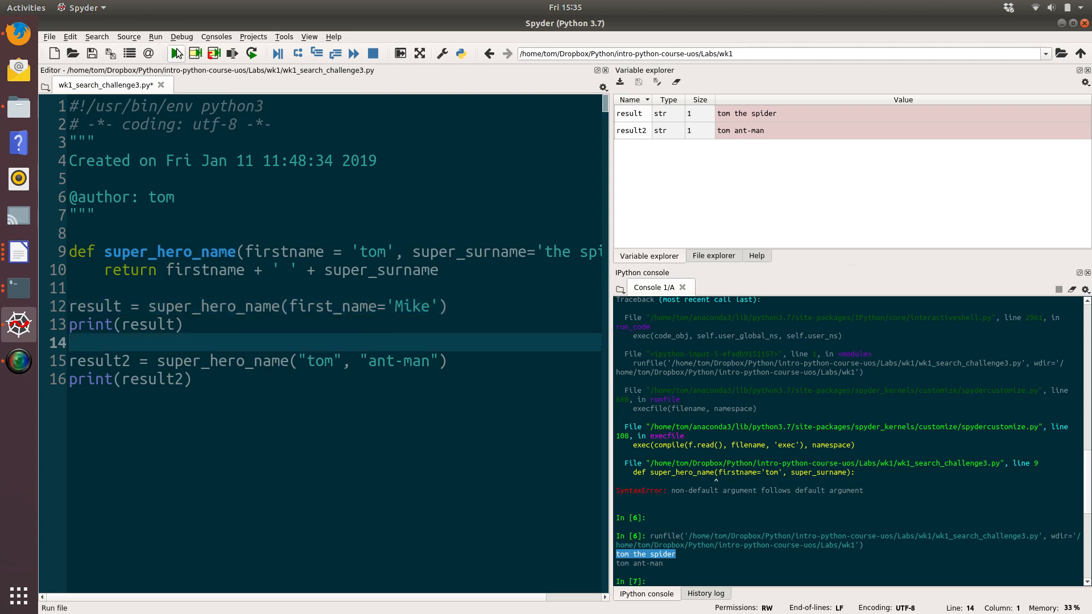
pyautogui.click(176, 53)
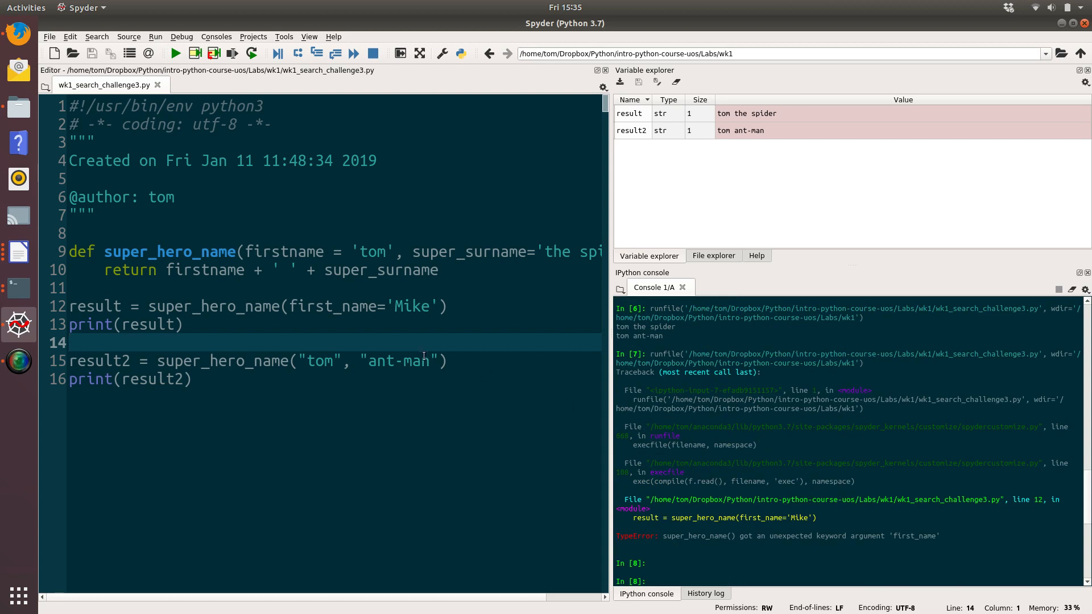
pyautogui.click(345, 307)
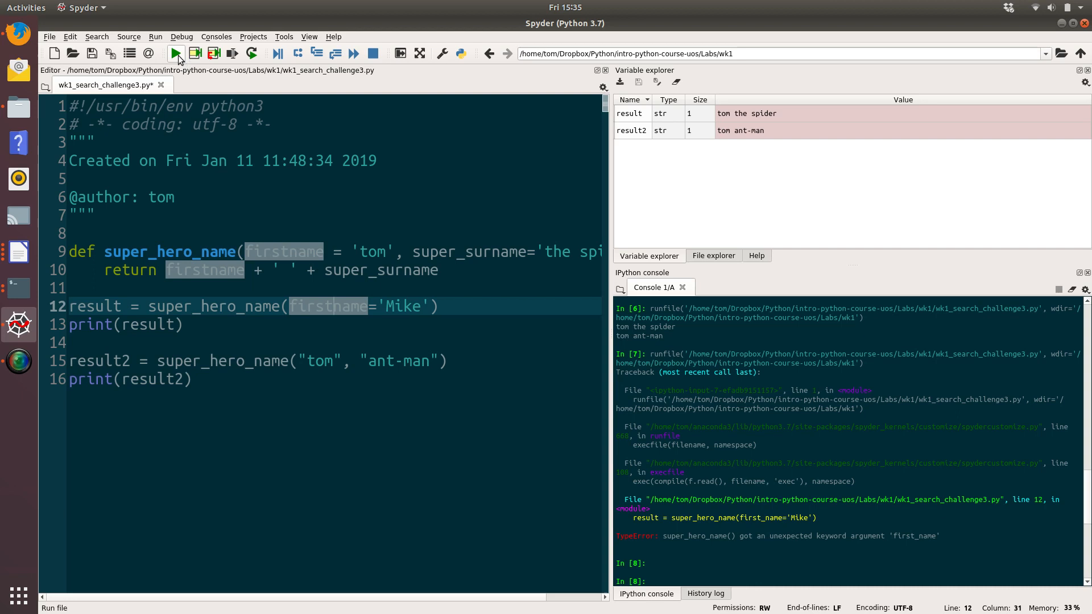
pyautogui.click(175, 53)
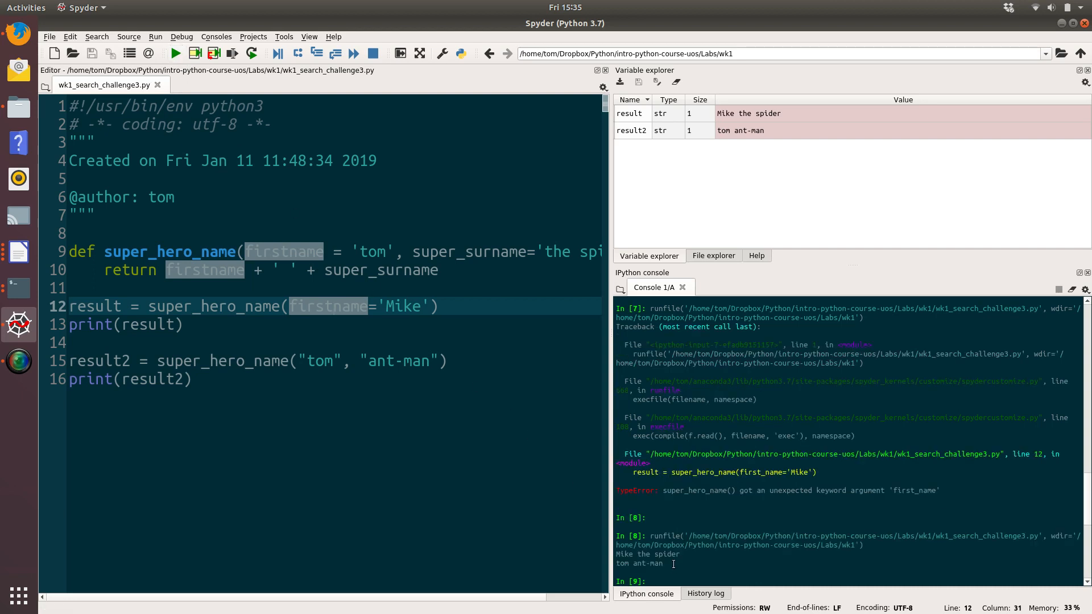